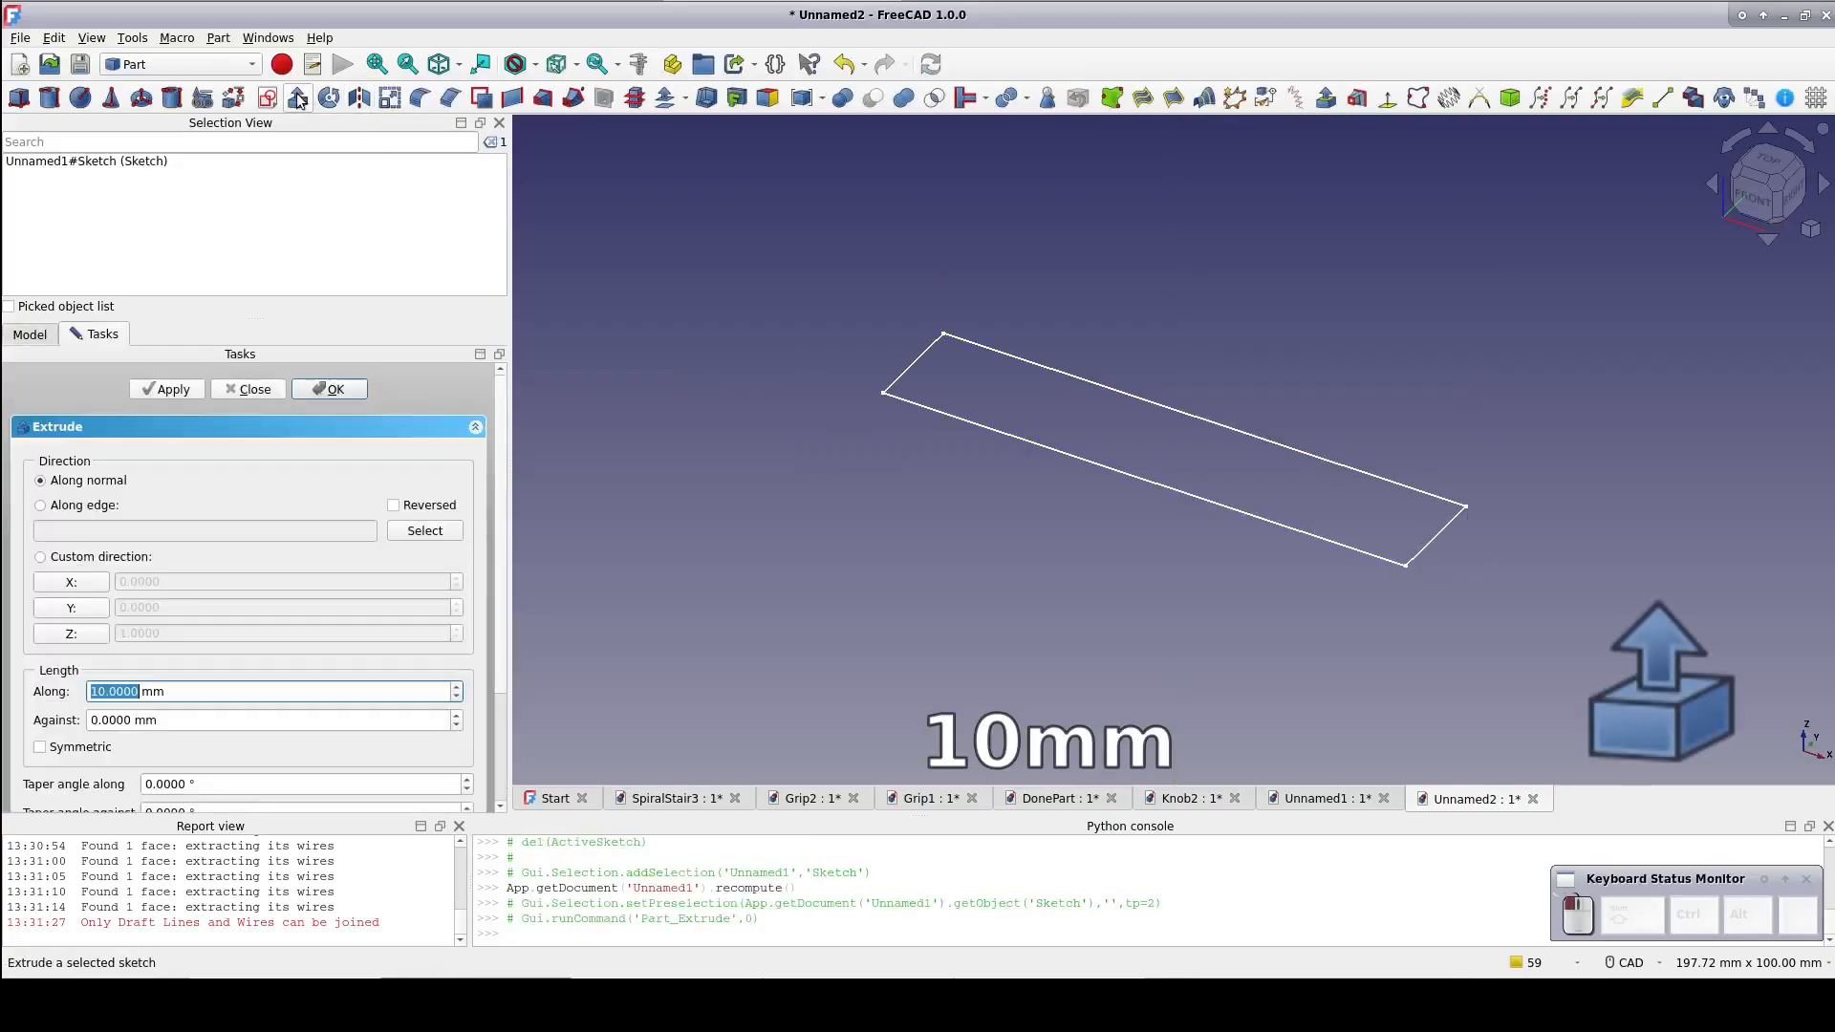
Extrude the rectangle sketch 10 mm and export the bar as BarA.step.
{"action": "left_click", "coordinate": [328, 389]}
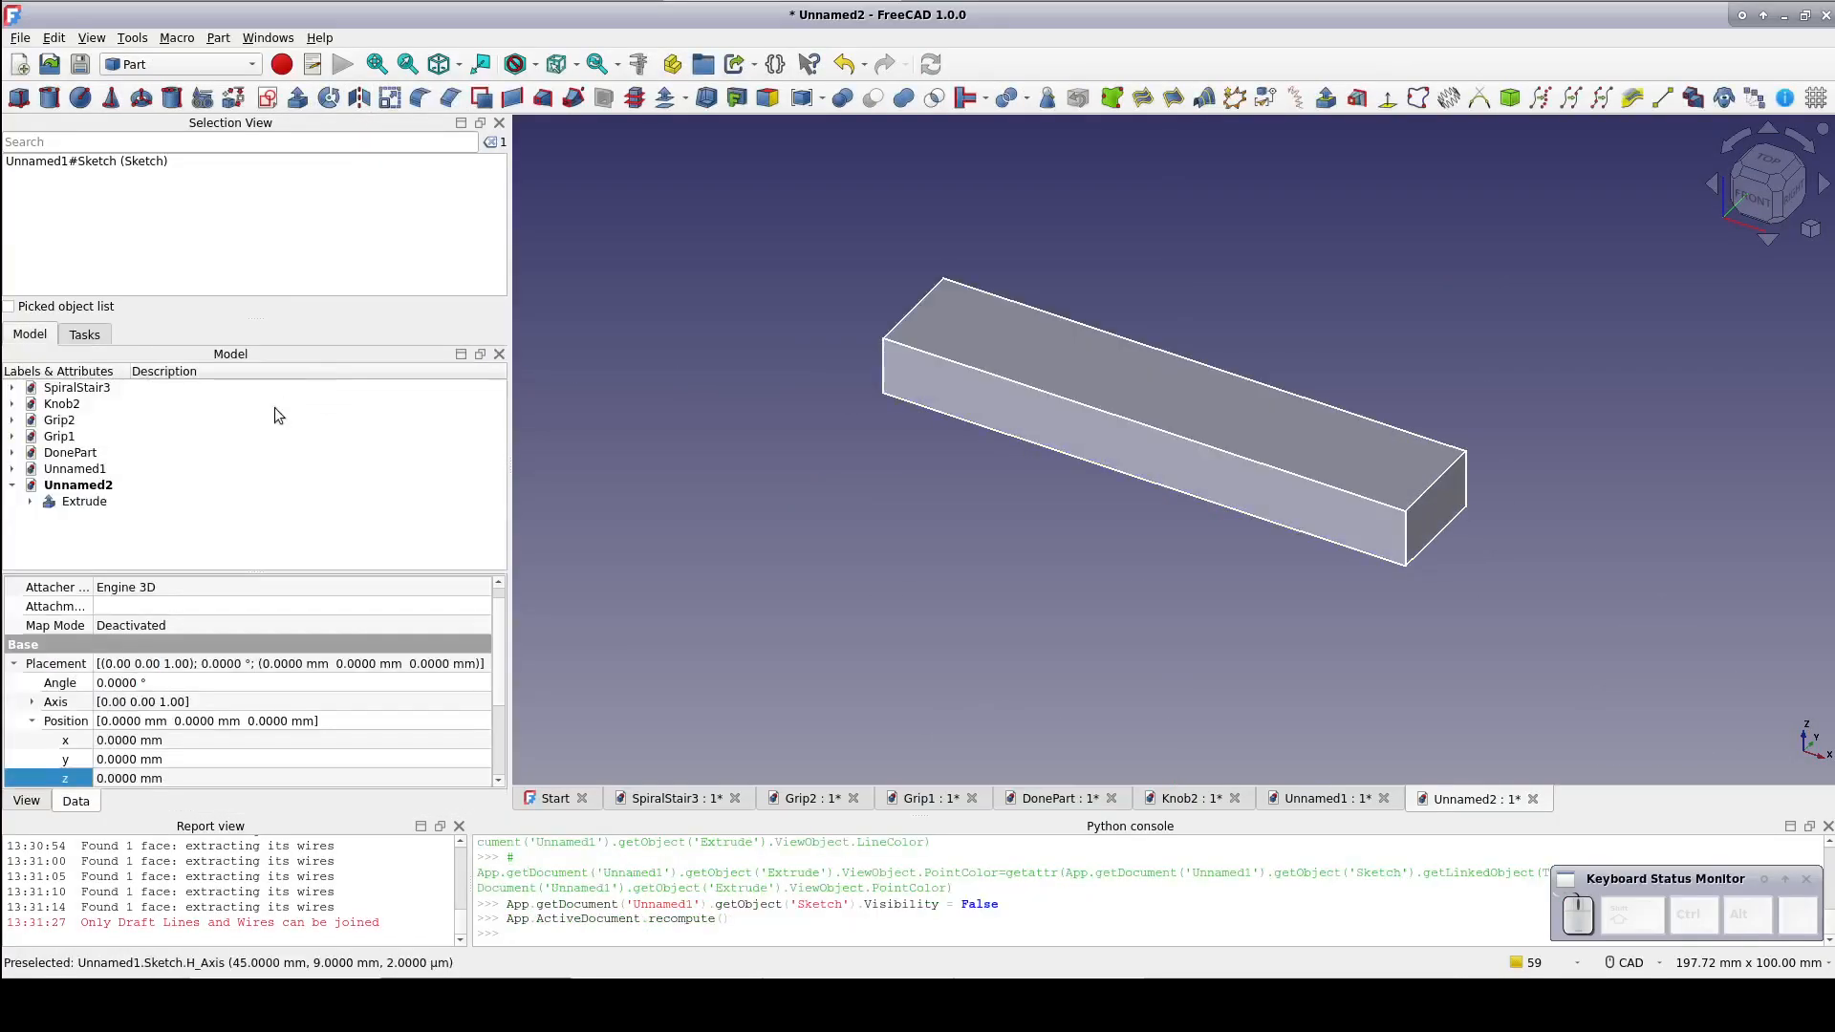
{"action": "left_click", "coordinate": [19, 37]}
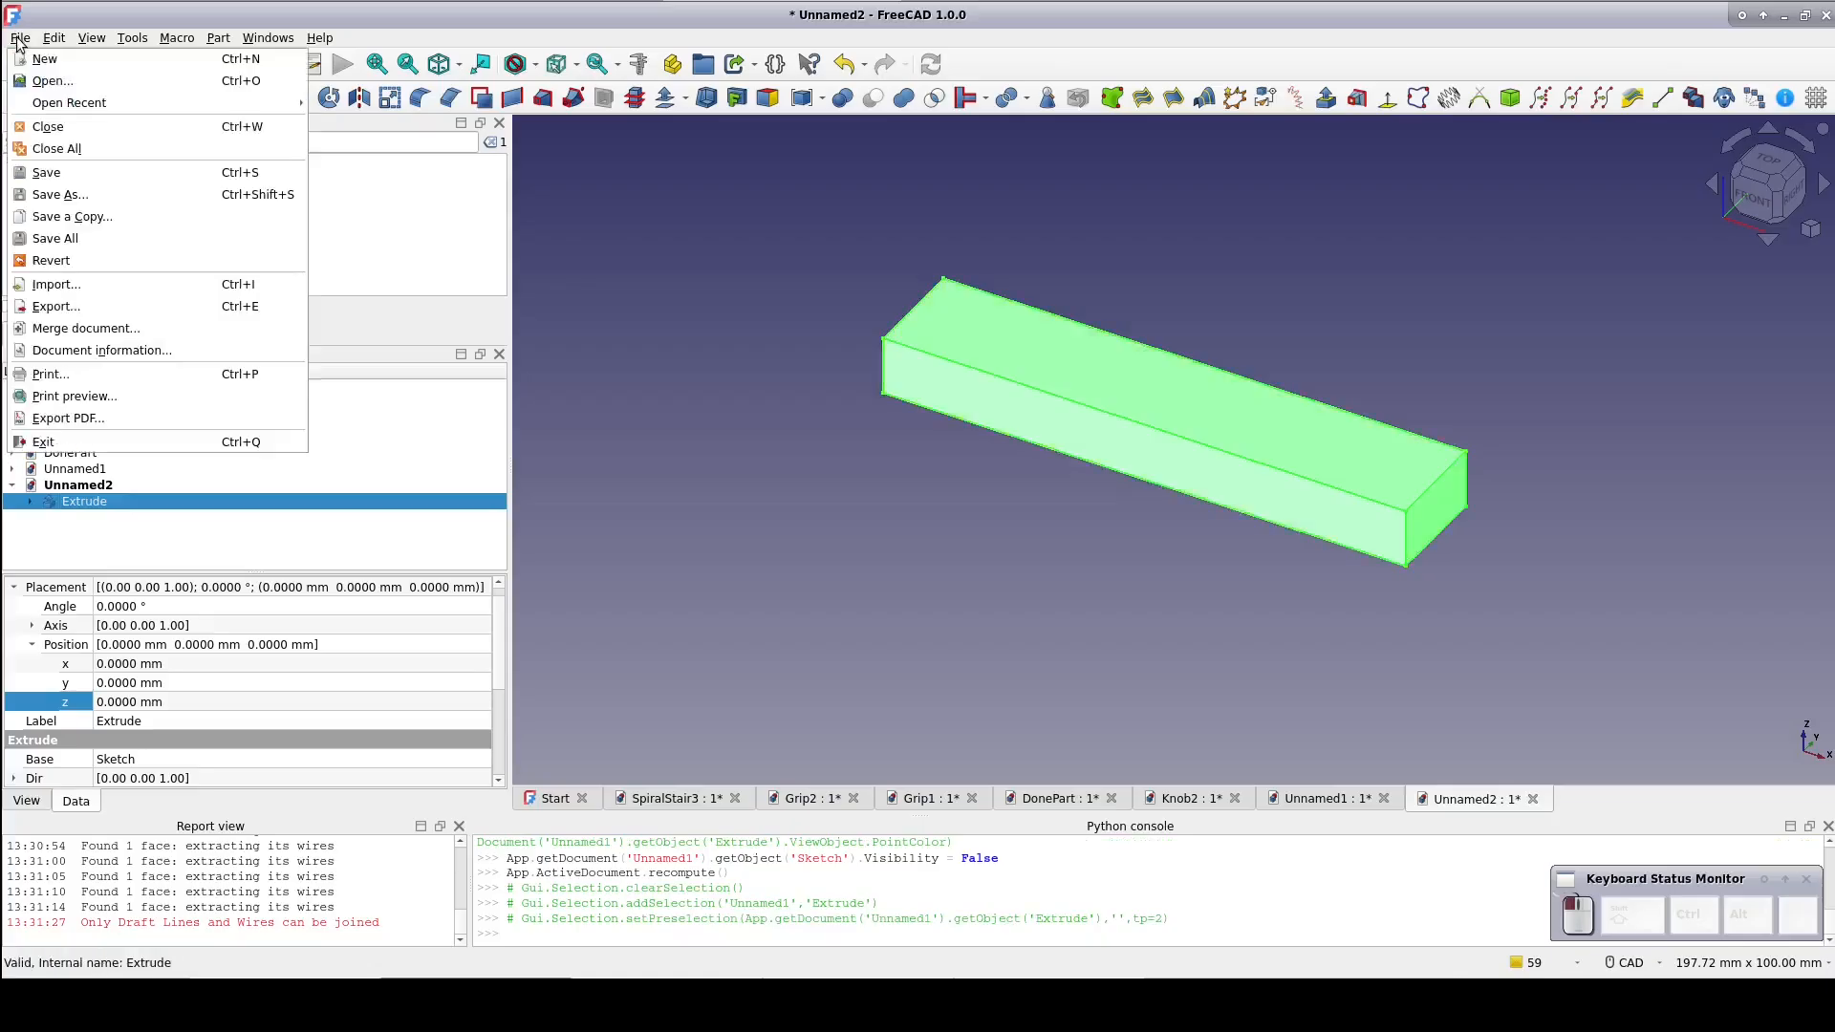
{"action": "left_click", "coordinate": [56, 306]}
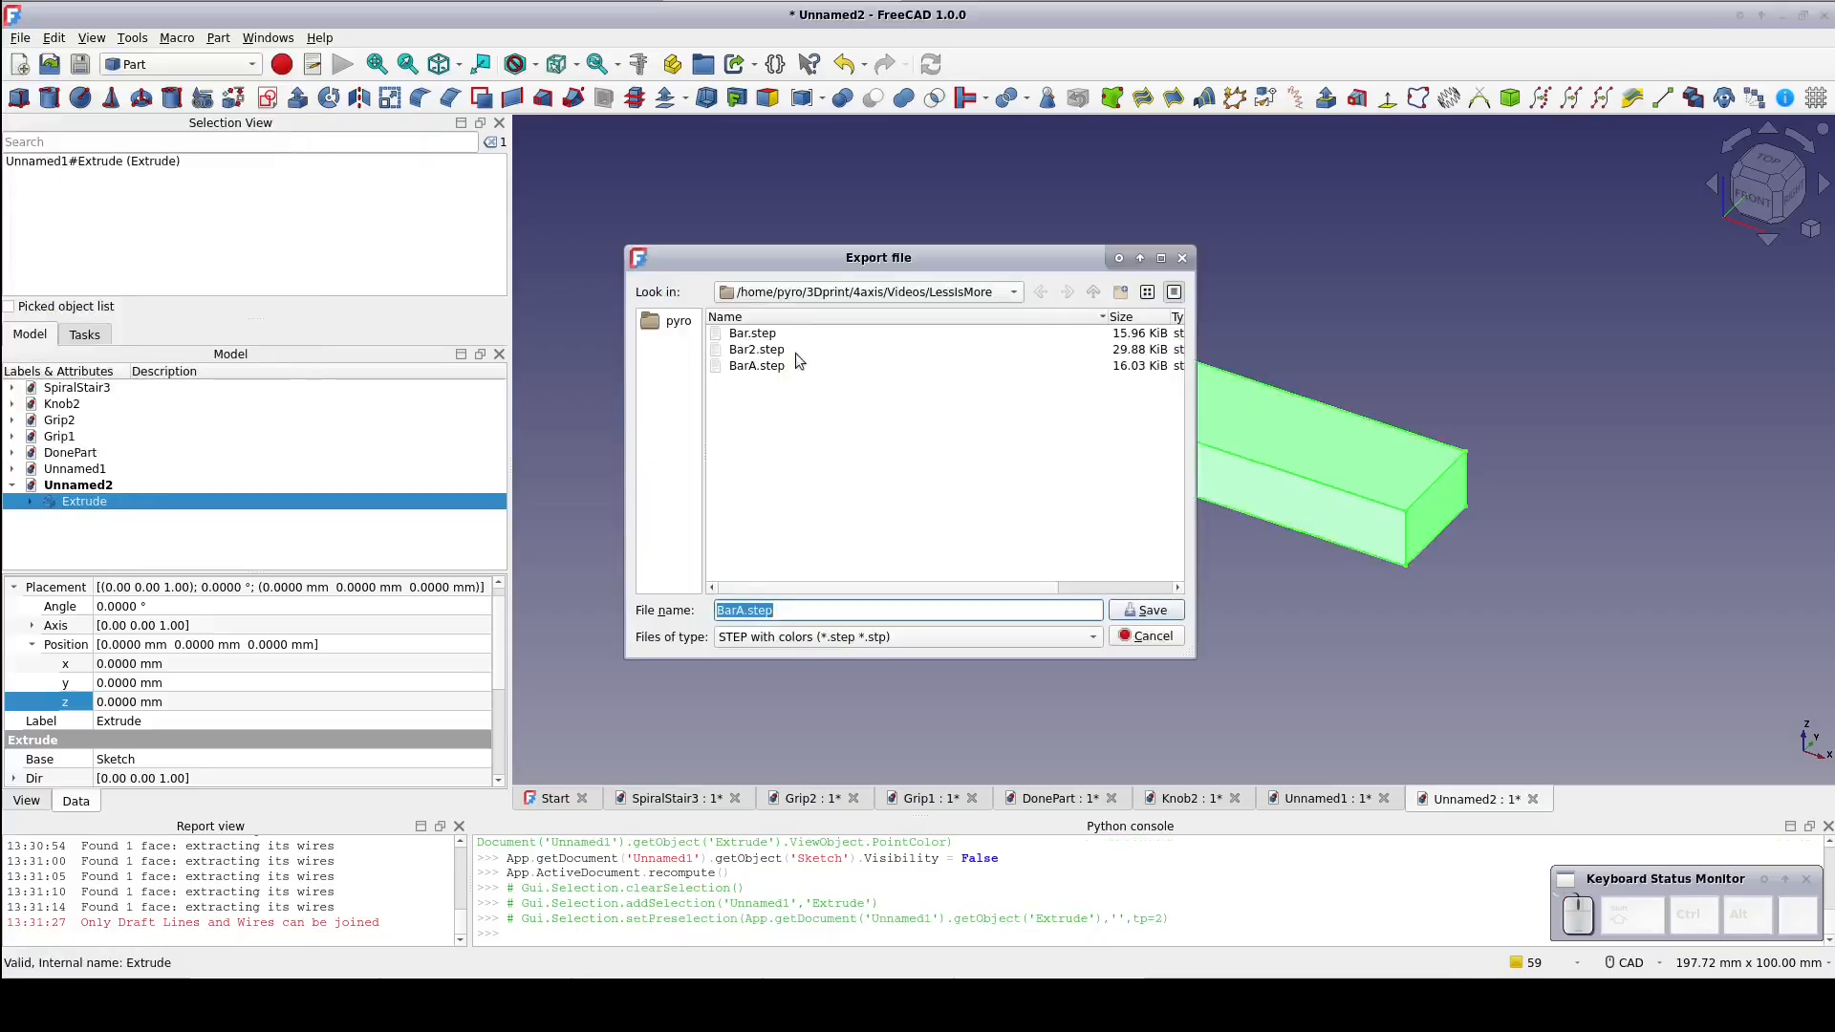
{"action": "left_click", "coordinate": [1143, 610]}
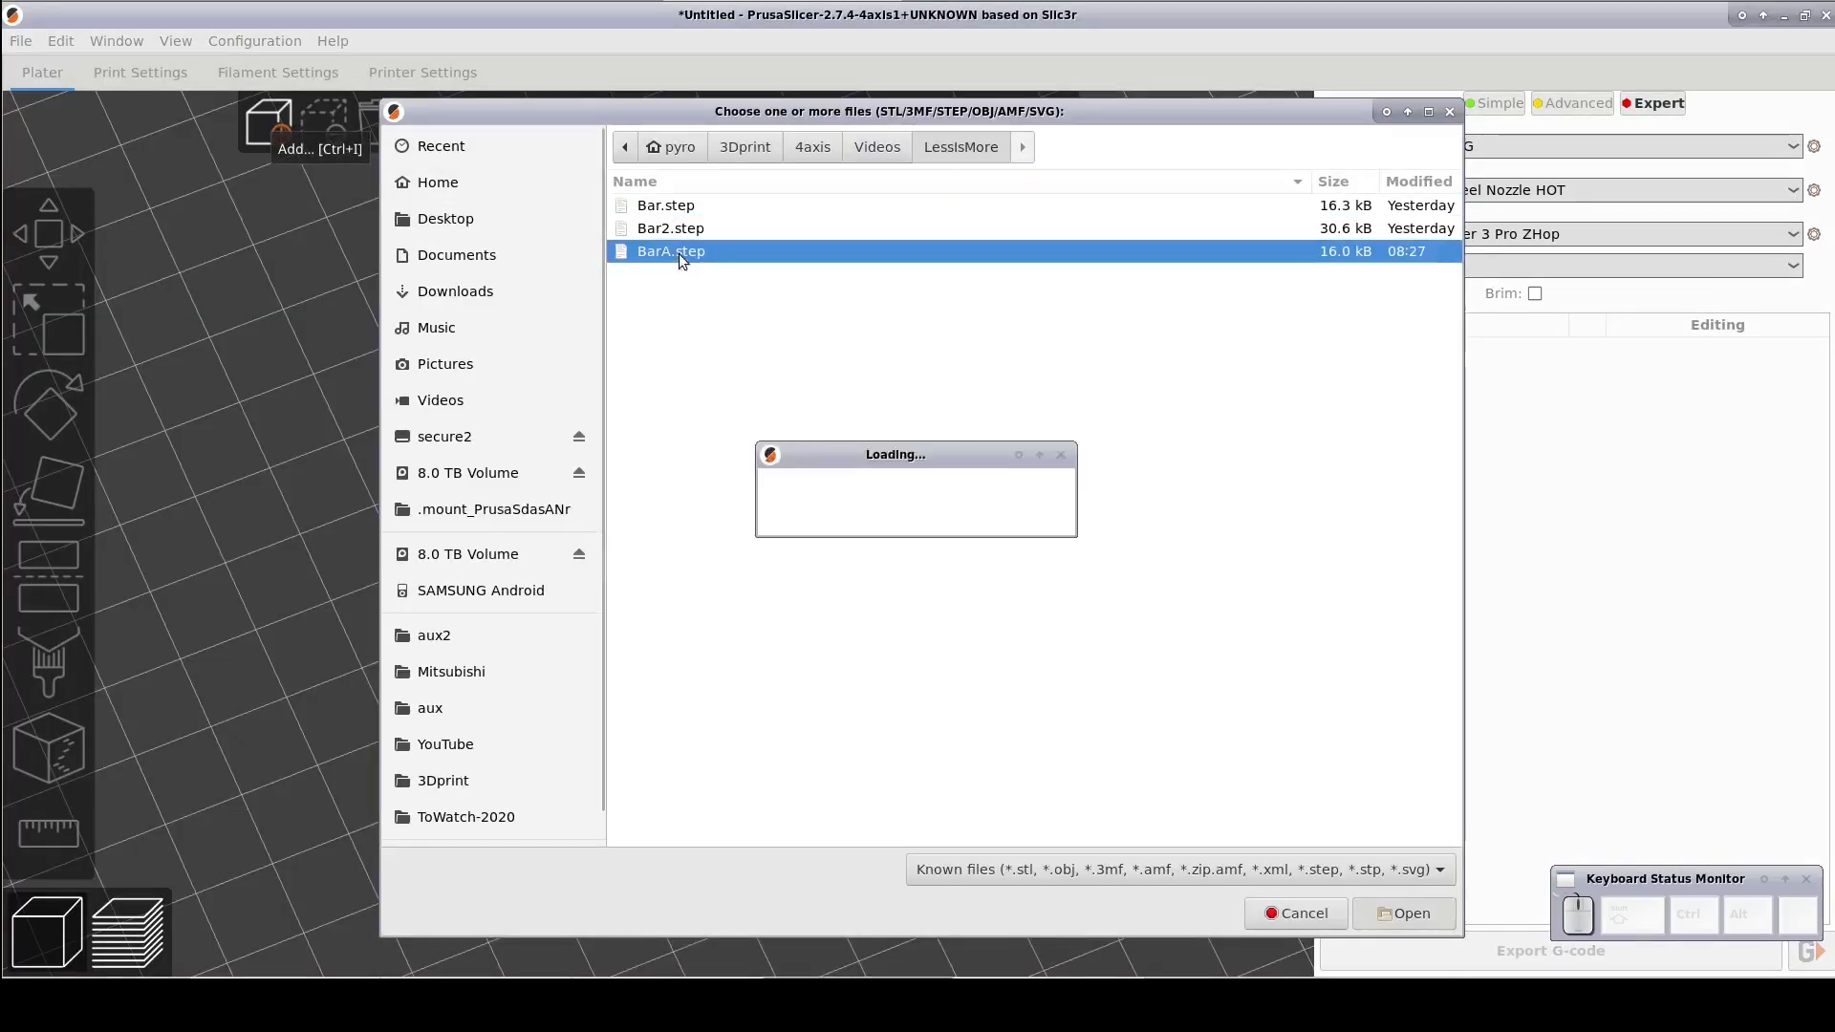
Add BarA.step to the PrusaSlicer build plate.
{"action": "left_click", "coordinate": [1411, 913]}
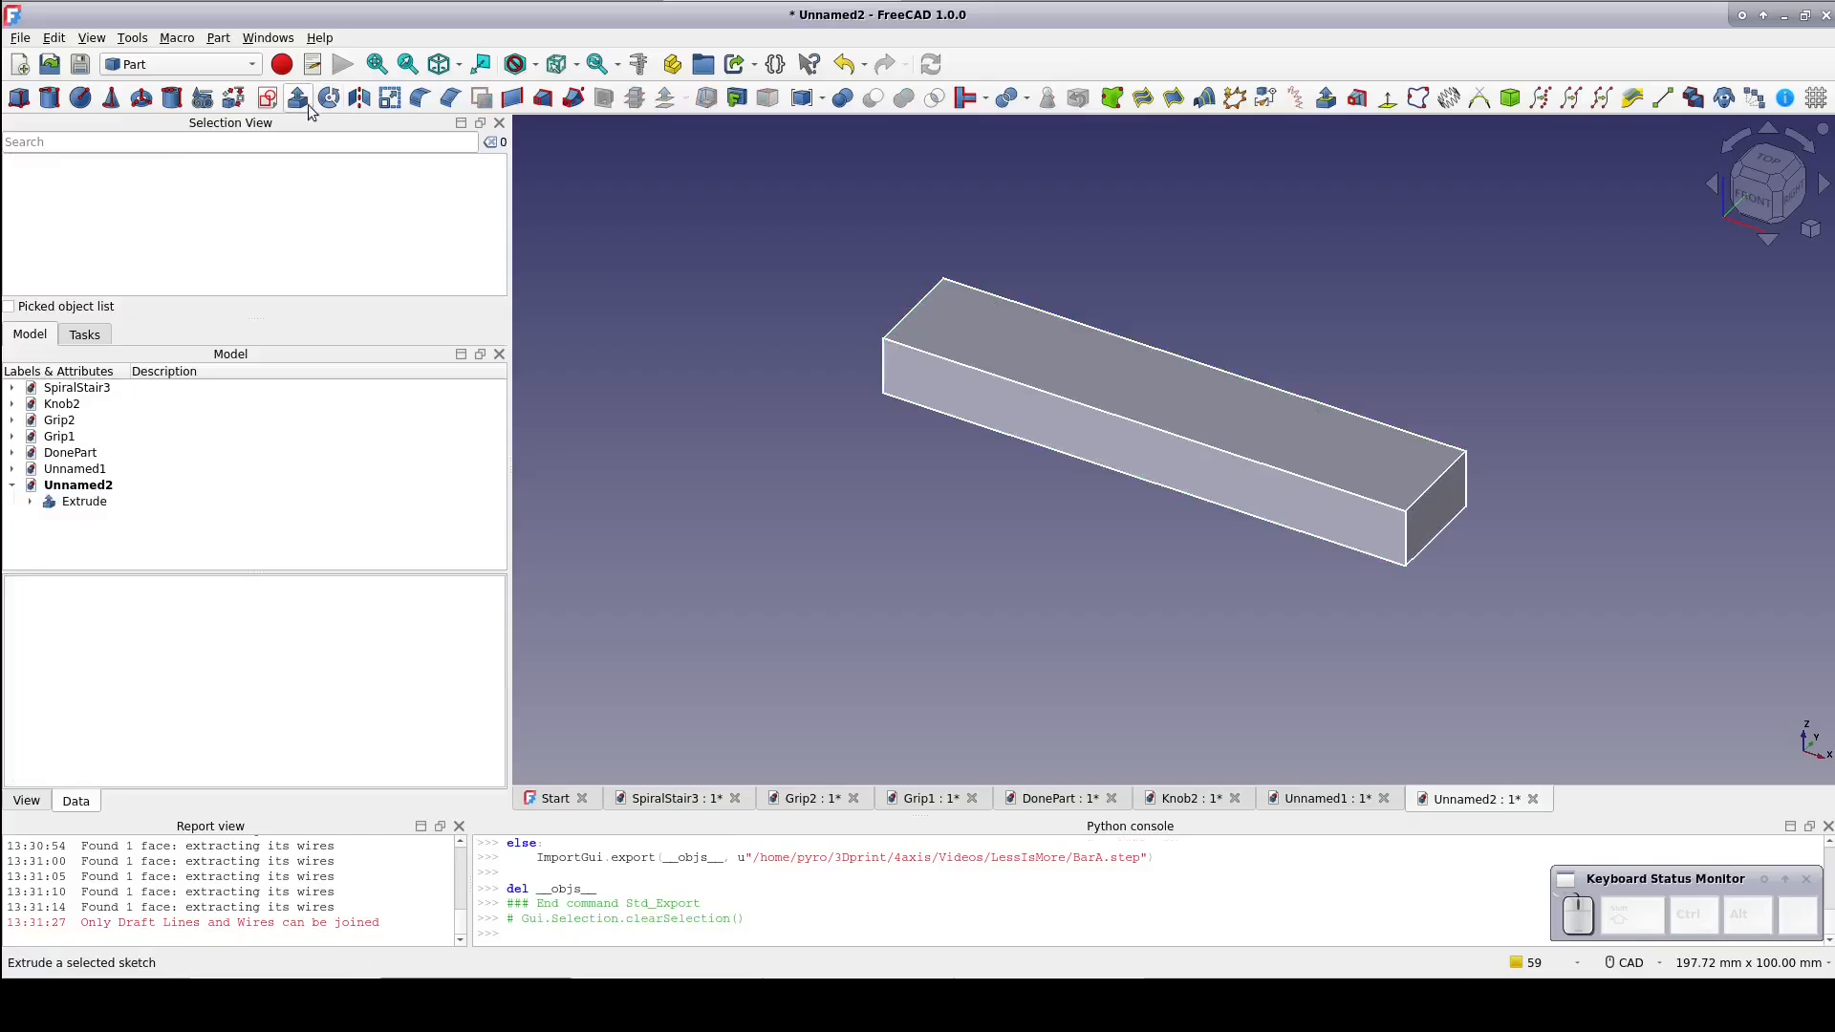
Sketch a centered rectangle on the XY plane with 2.5 mm height and 4 mm end offsets.
{"action": "left_click", "coordinate": [298, 97]}
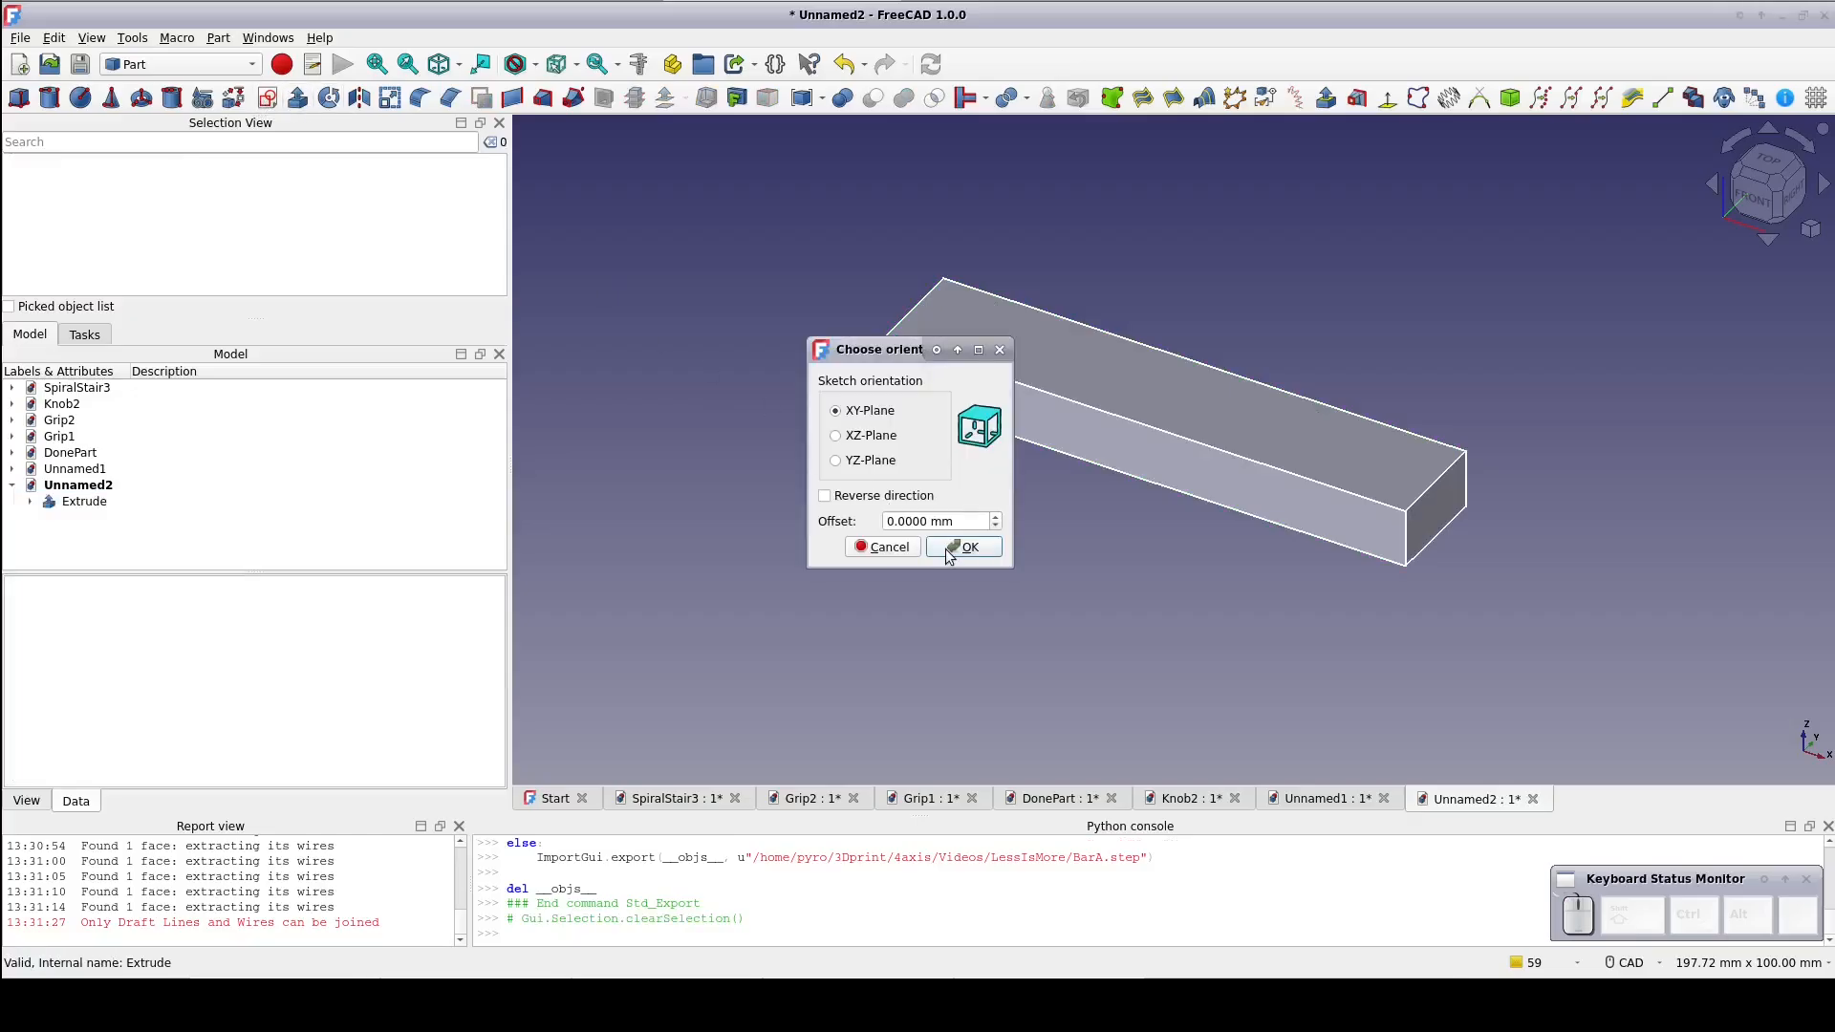
{"action": "left_click", "coordinate": [963, 546]}
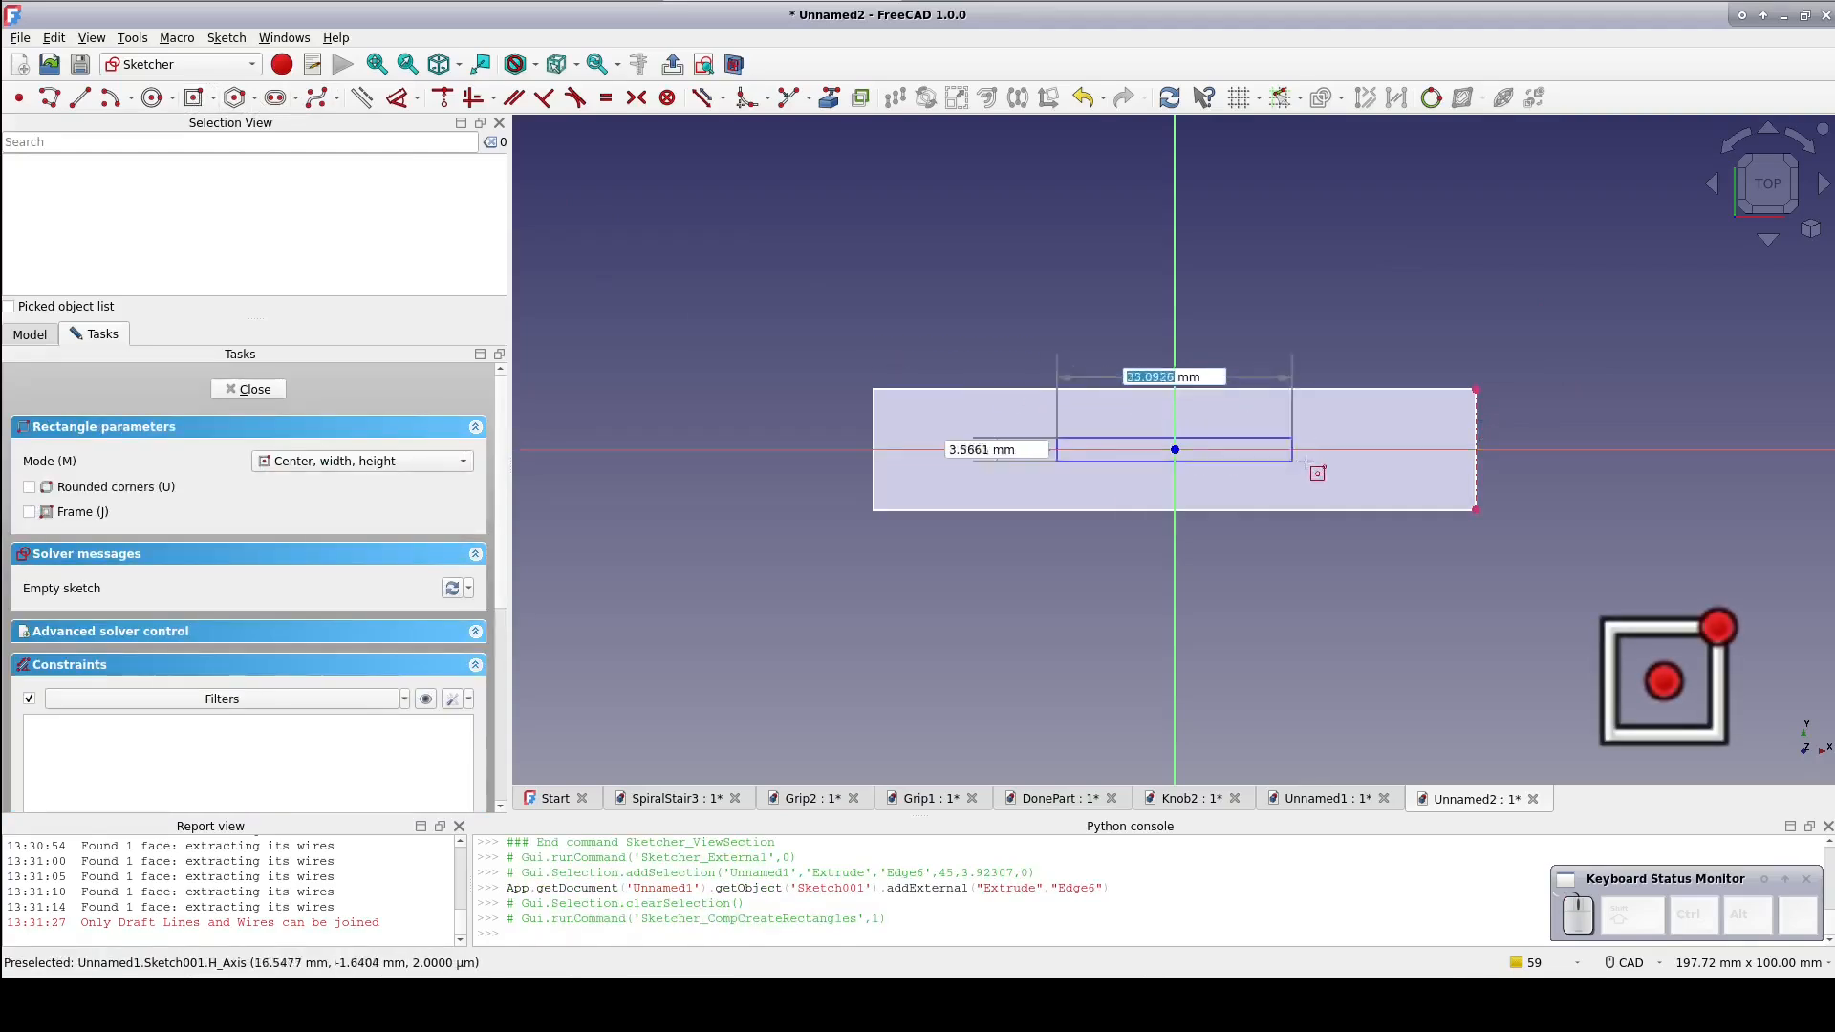
{"action": "mouse_move", "coordinate": [1392, 485]}
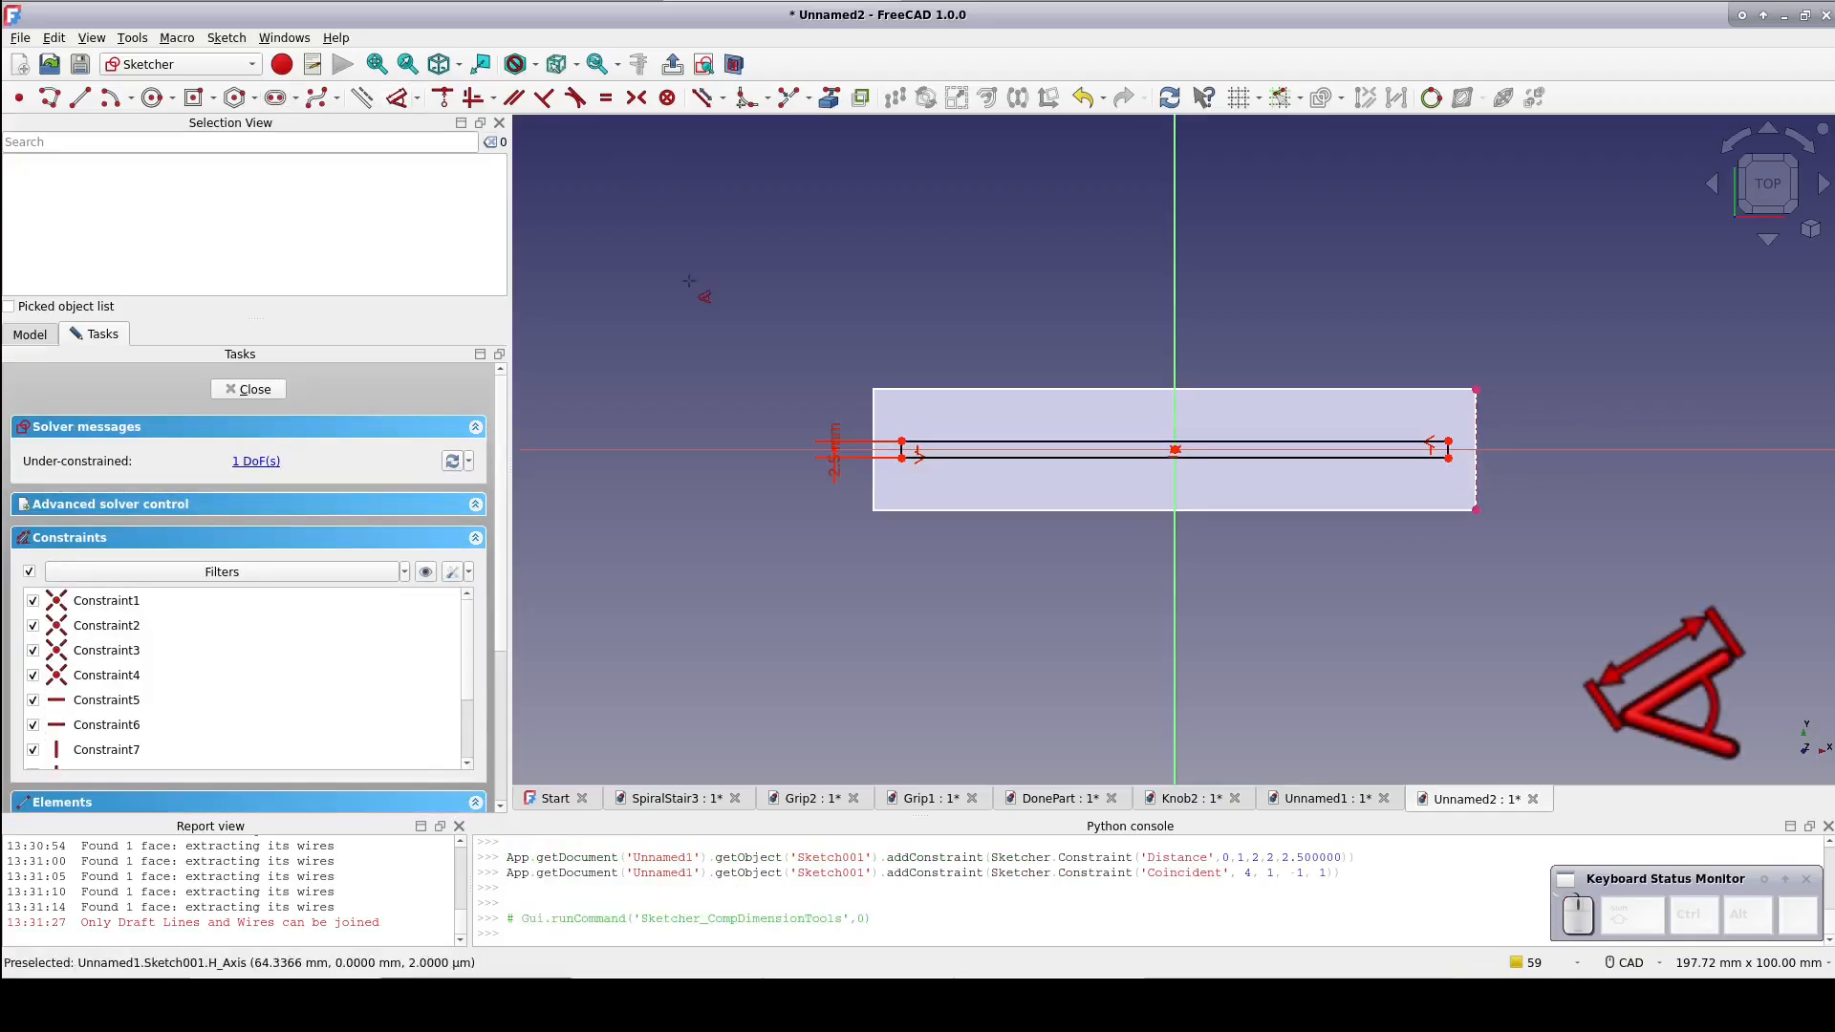
{"action": "mouse_move", "coordinate": [1451, 446]}
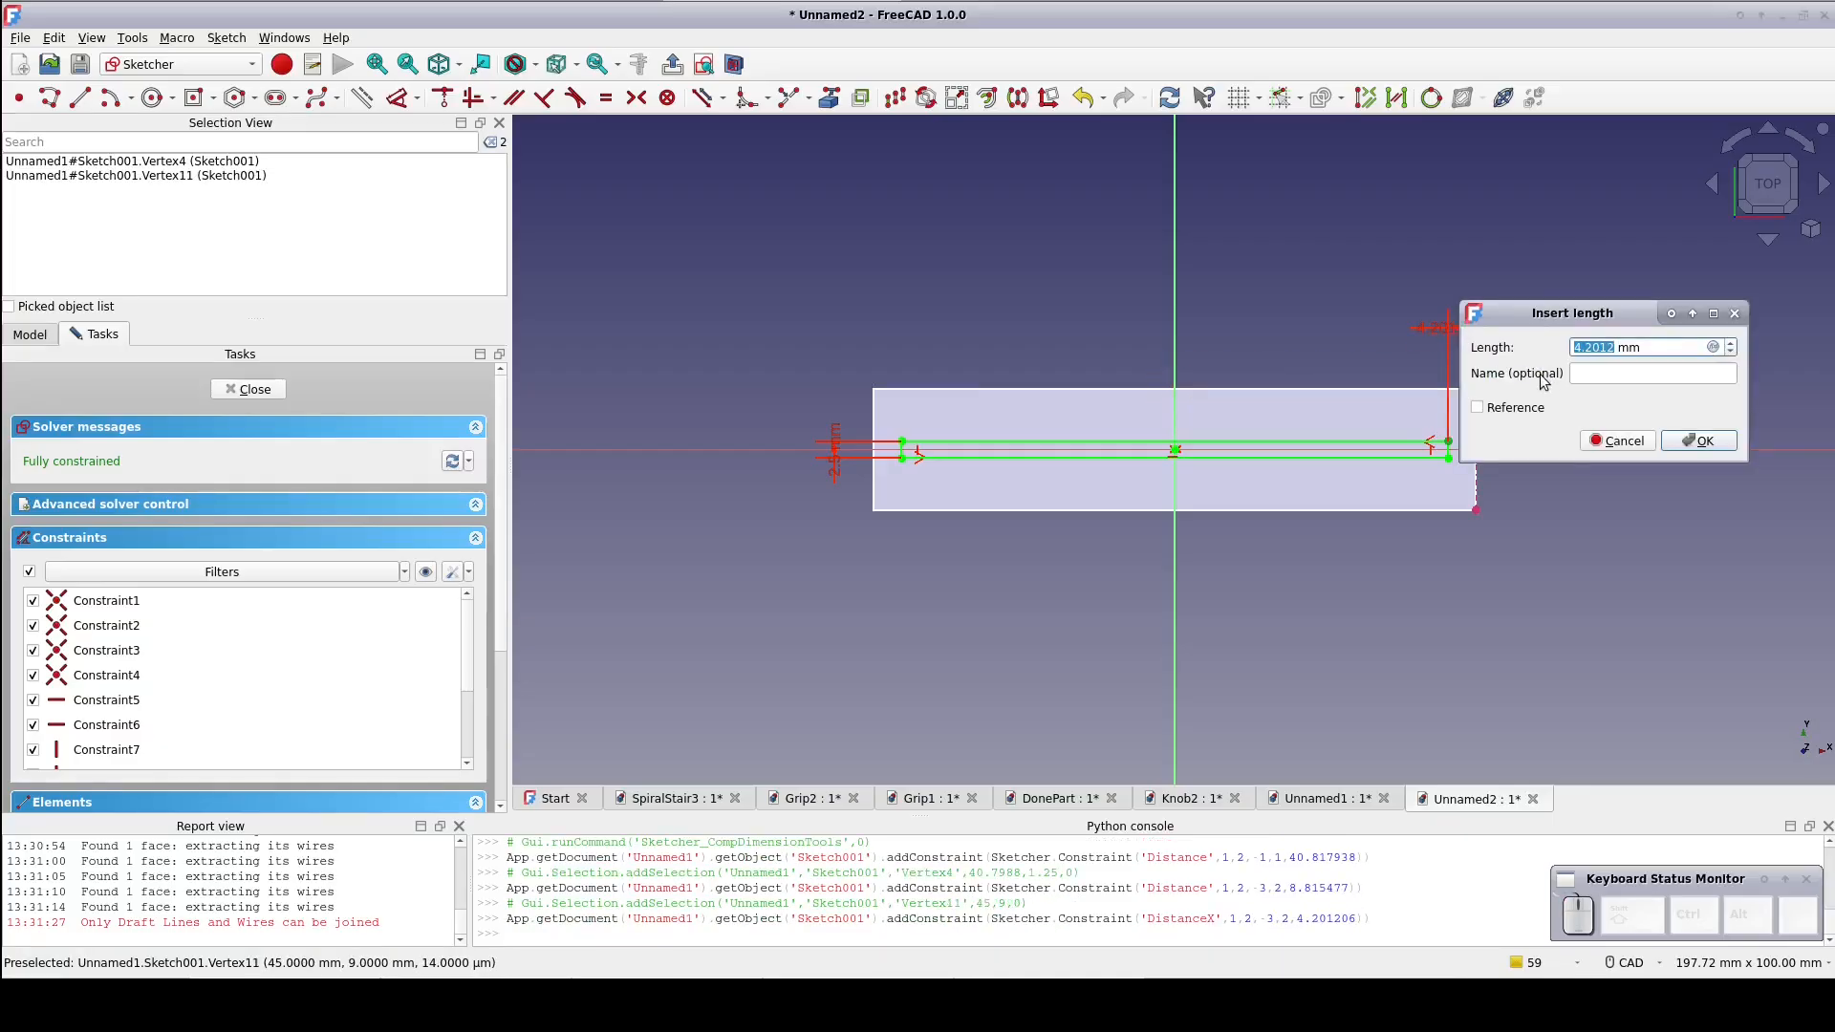
{"action": "left_click", "coordinate": [1698, 439]}
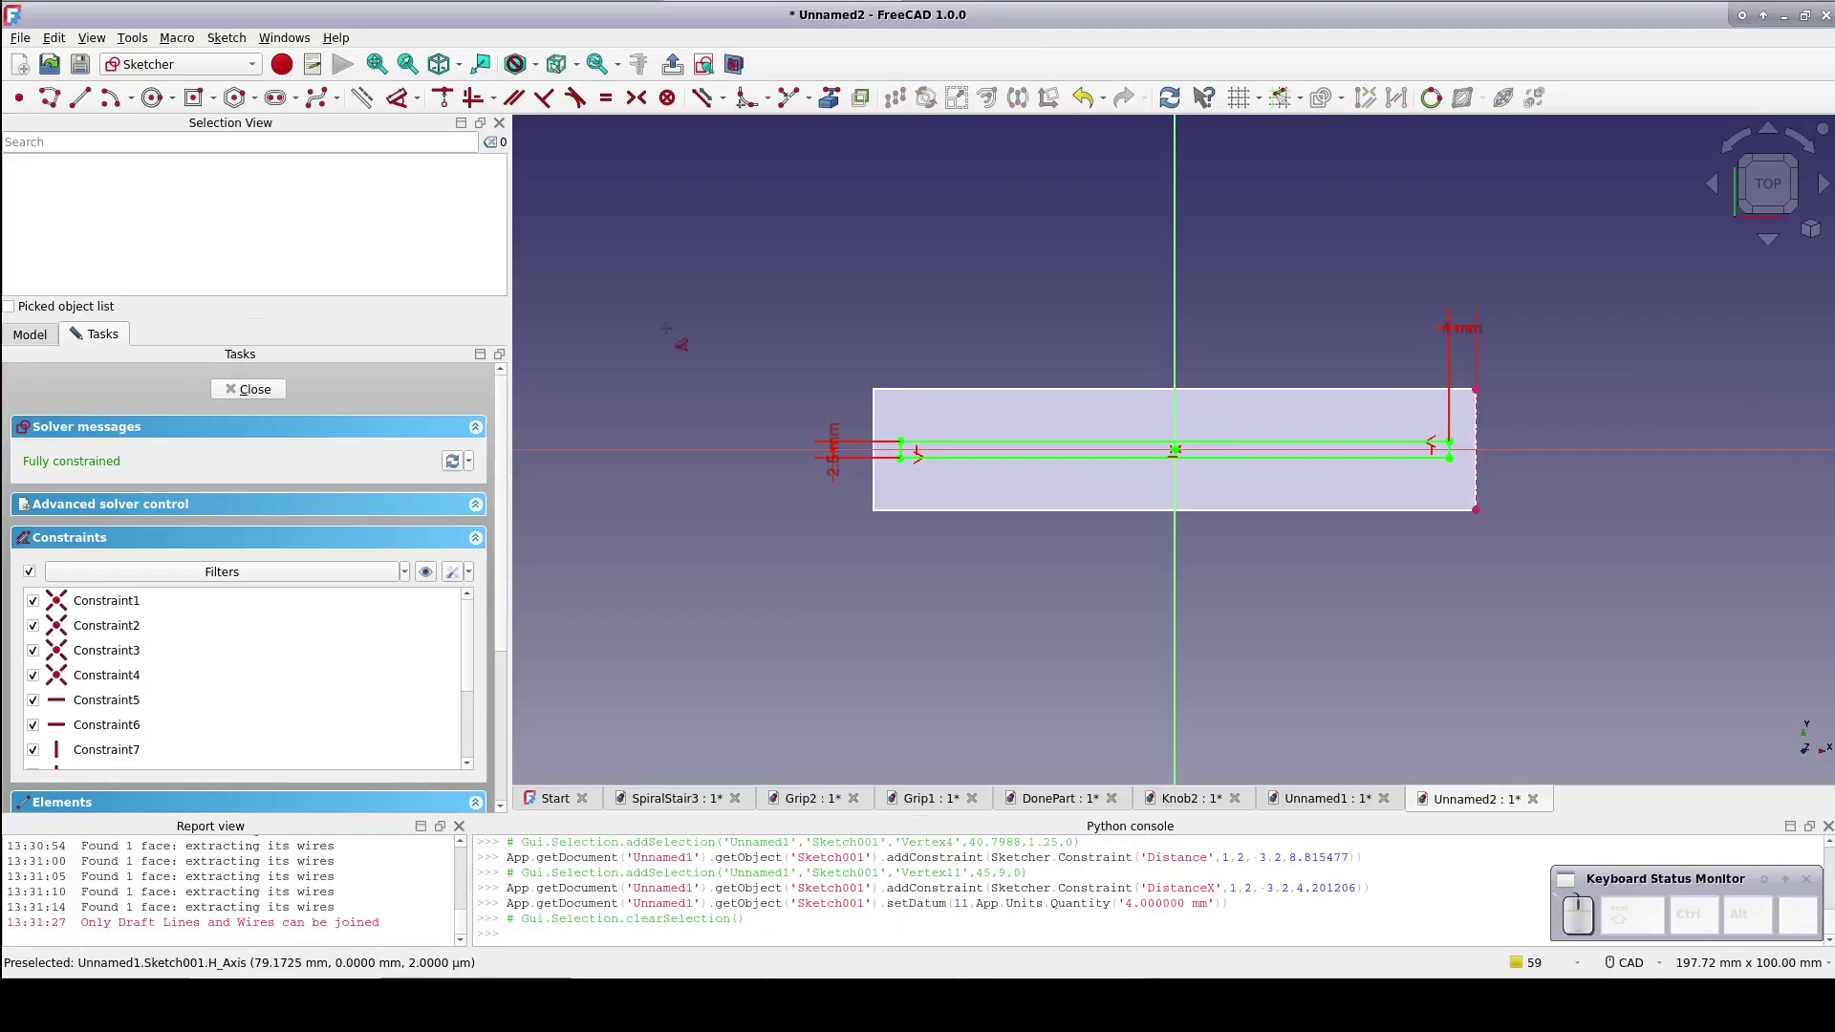
{"action": "left_click", "coordinate": [246, 389]}
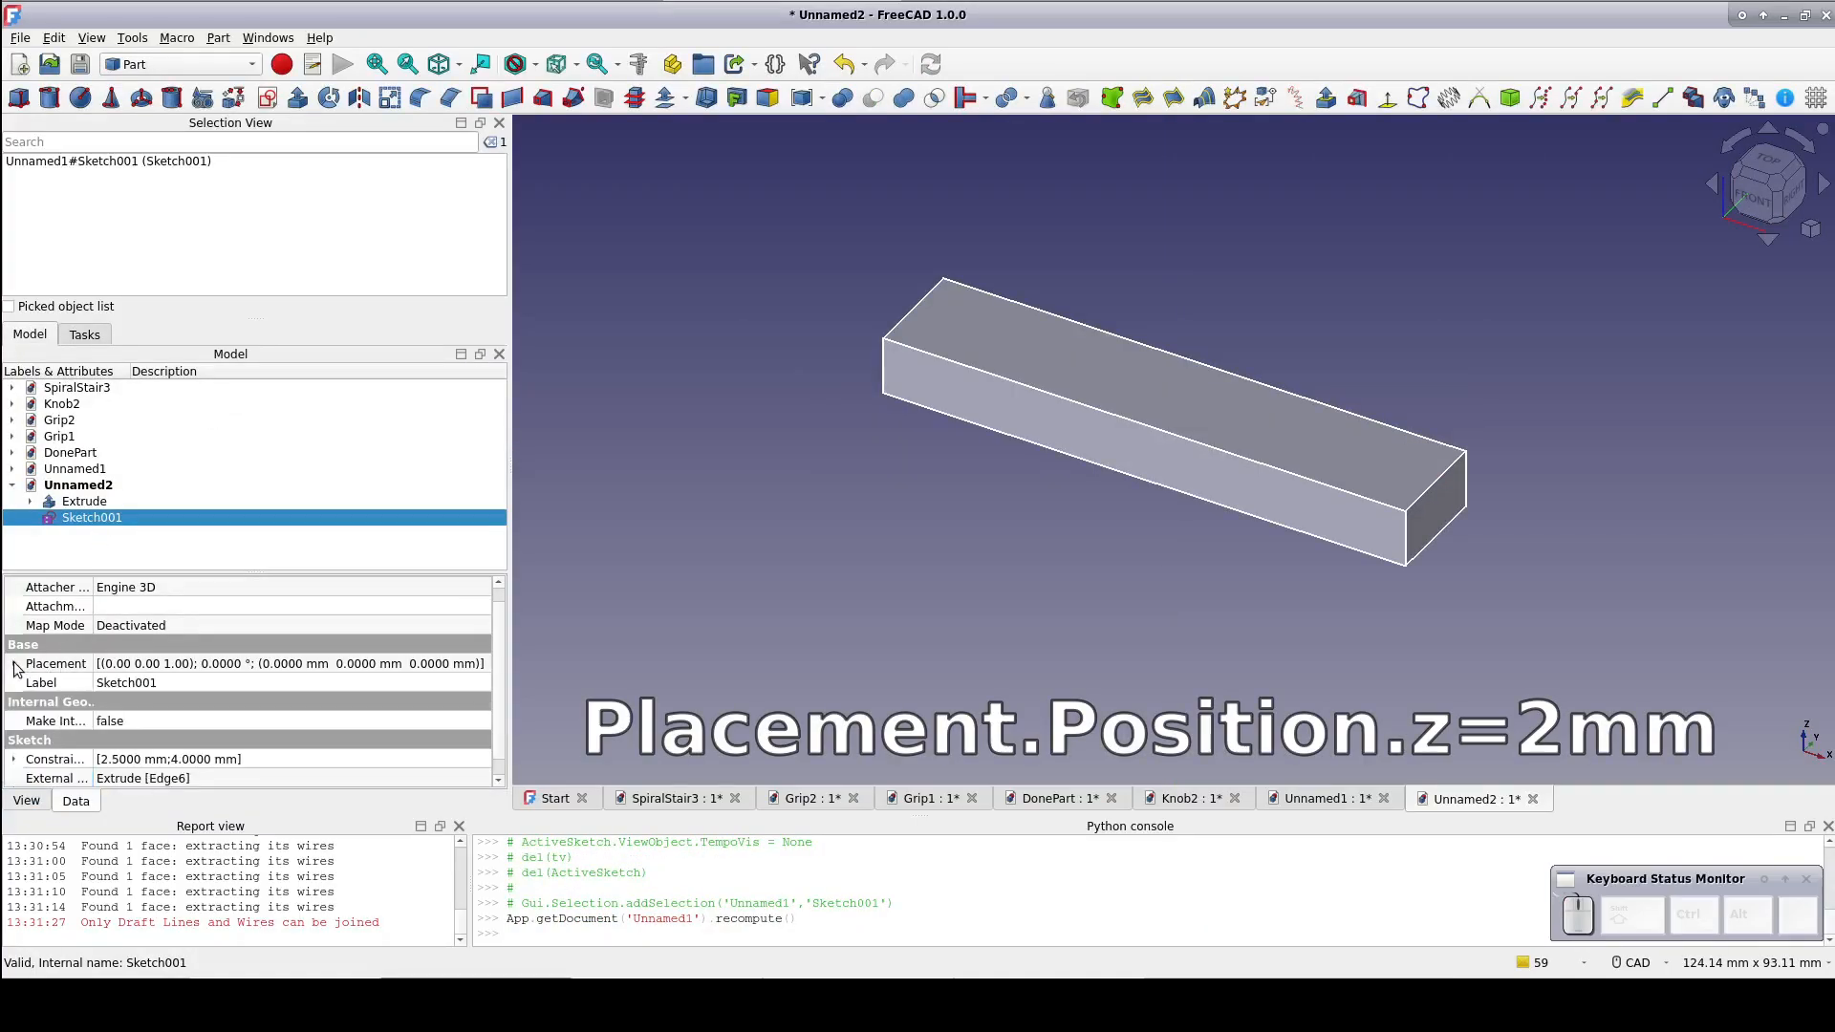
{"action": "mouse_move", "coordinate": [288, 726]}
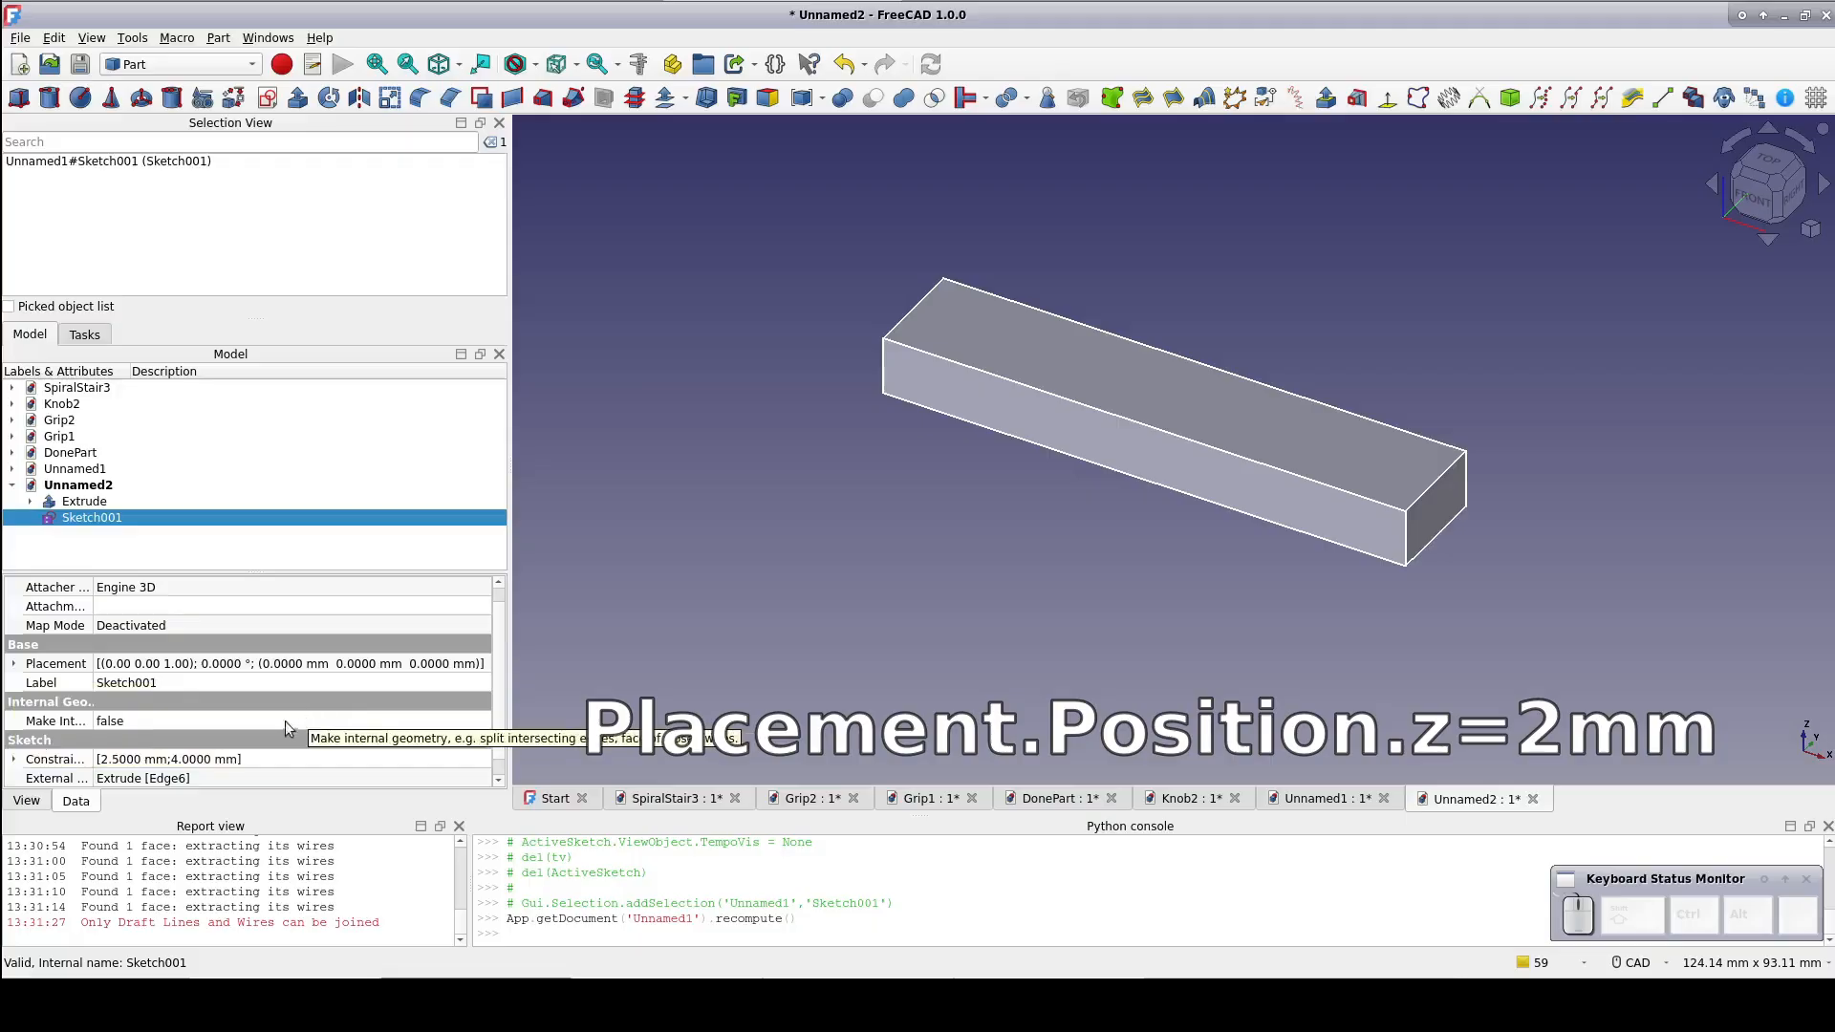
Set Sketch001's Placement position z to 2 mm.
{"action": "left_click", "coordinate": [13, 664]}
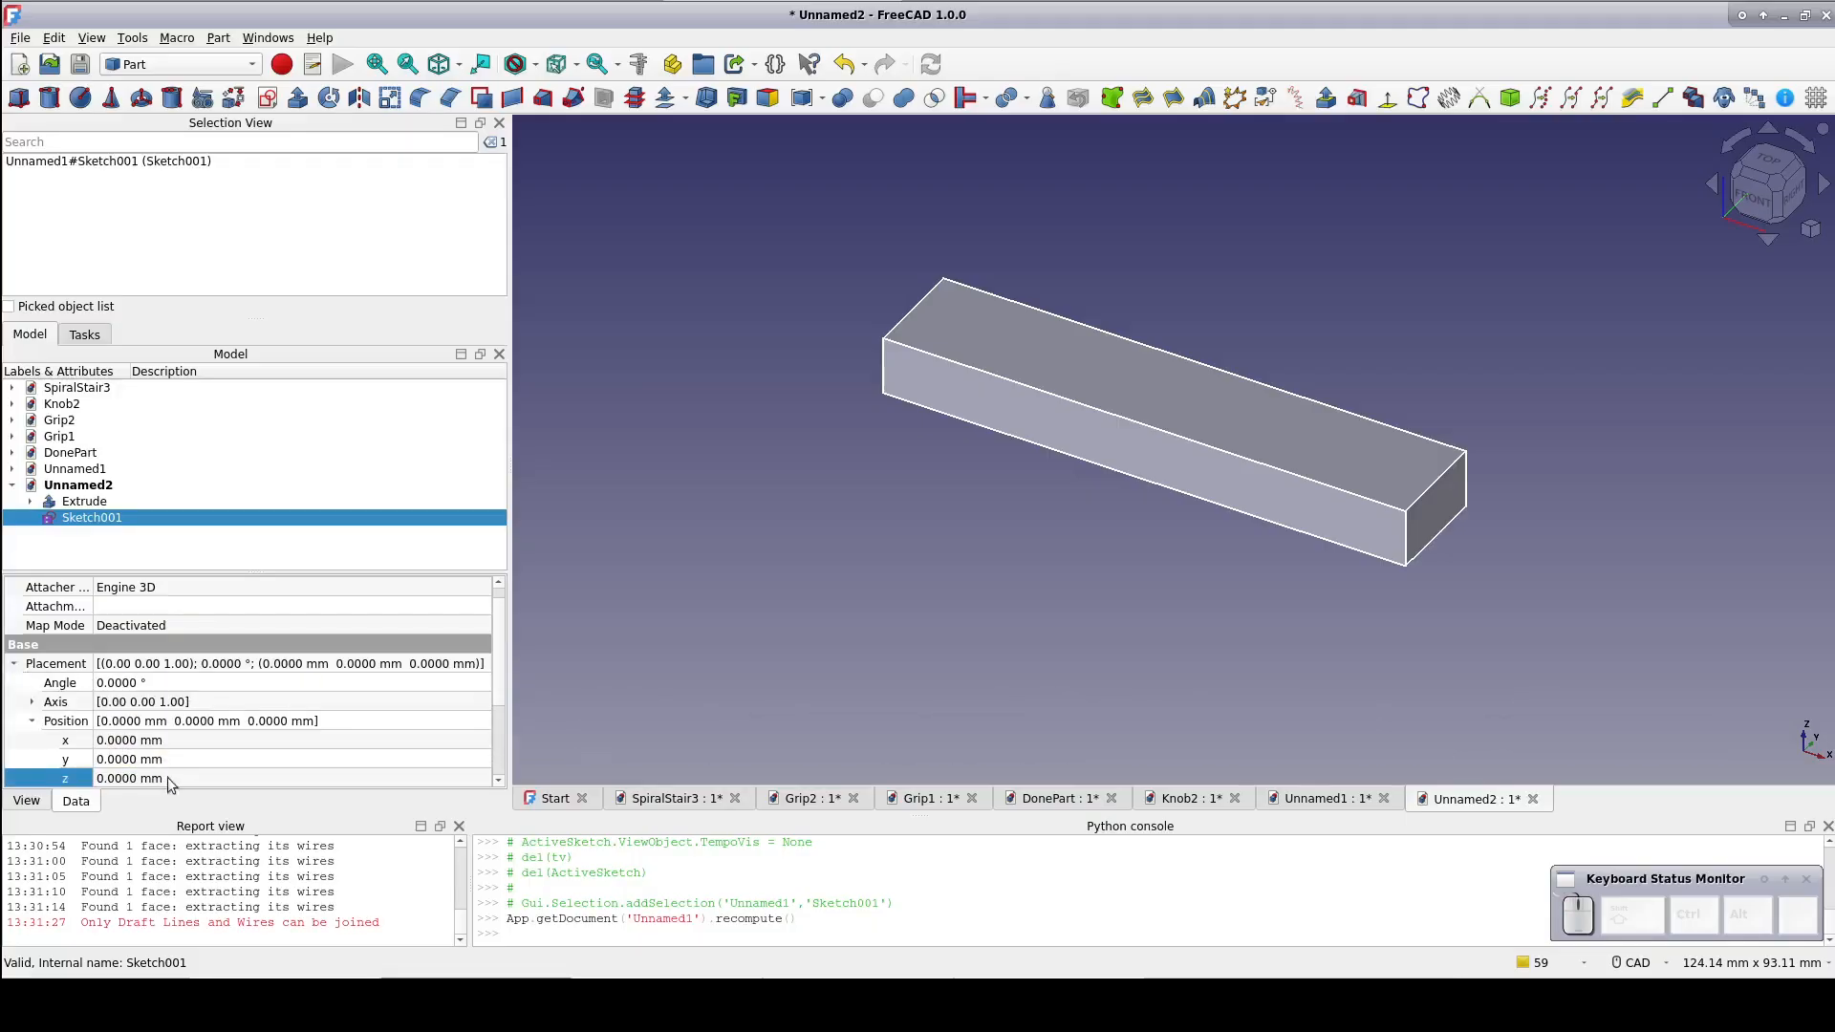
{"action": "left_click", "coordinate": [603, 638]}
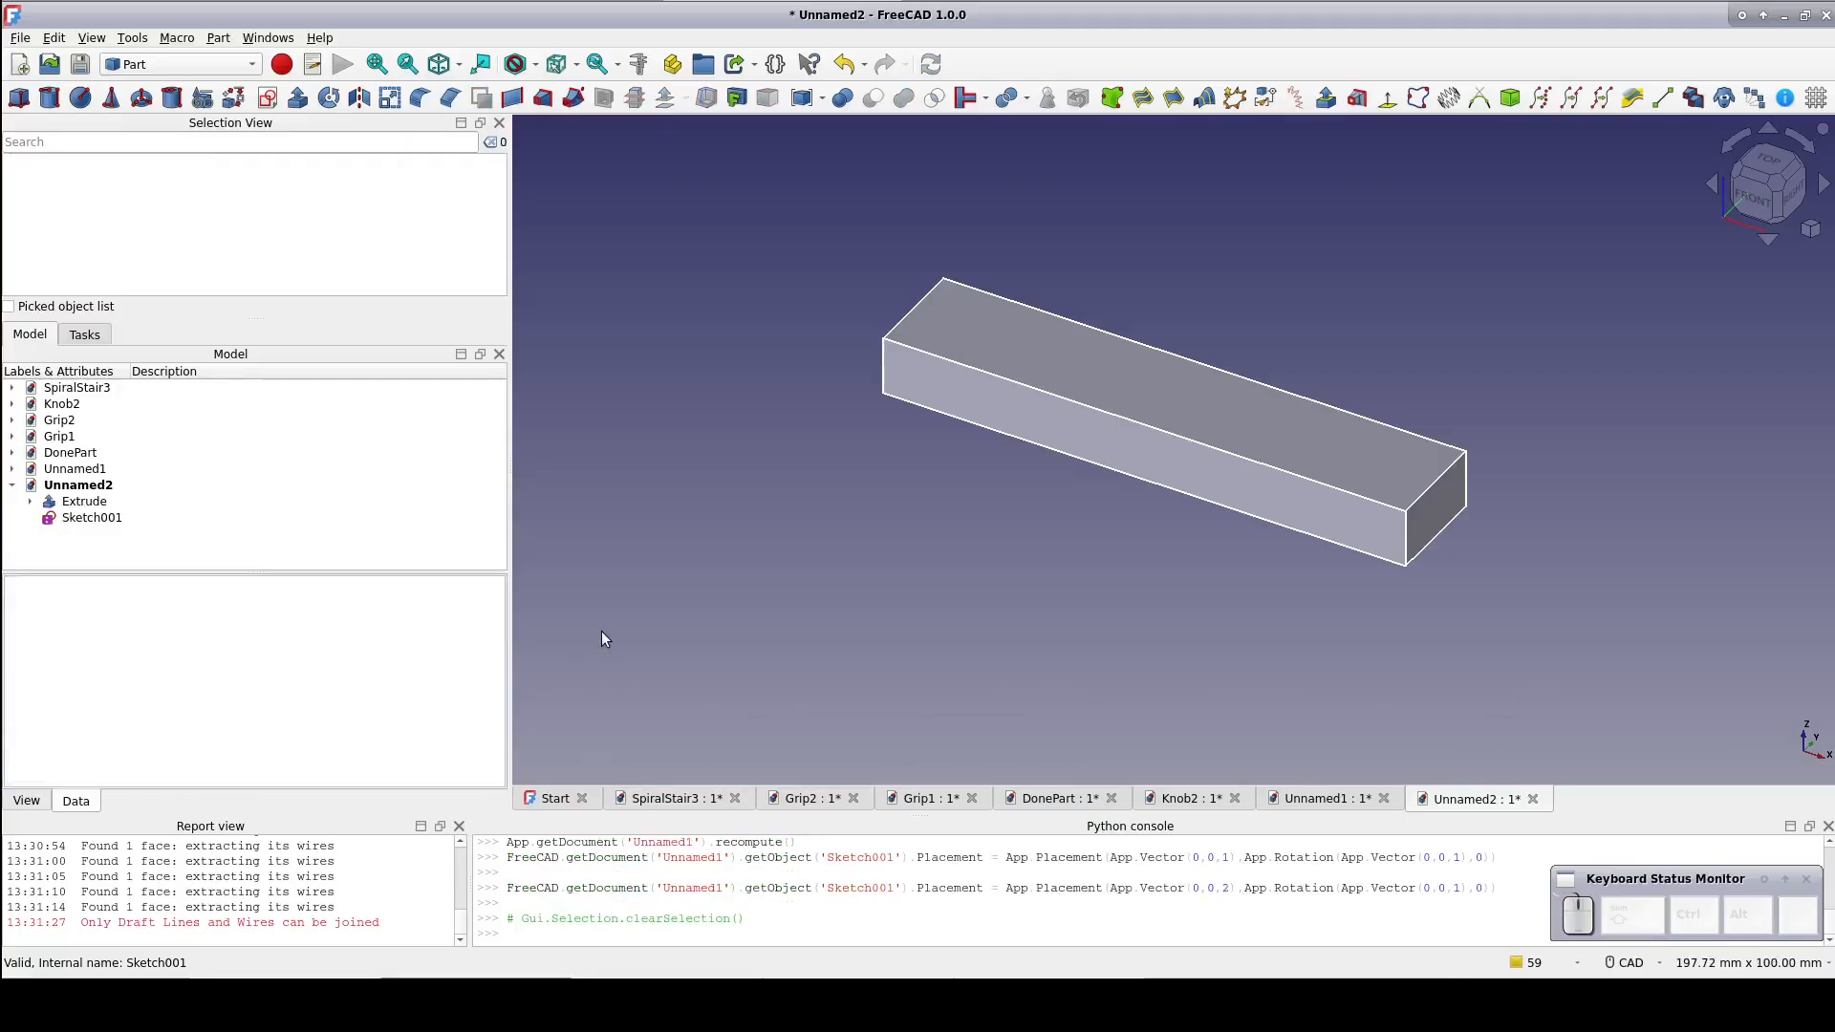
{"action": "left_click", "coordinate": [91, 517]}
{"action": "type", "text": "6"}
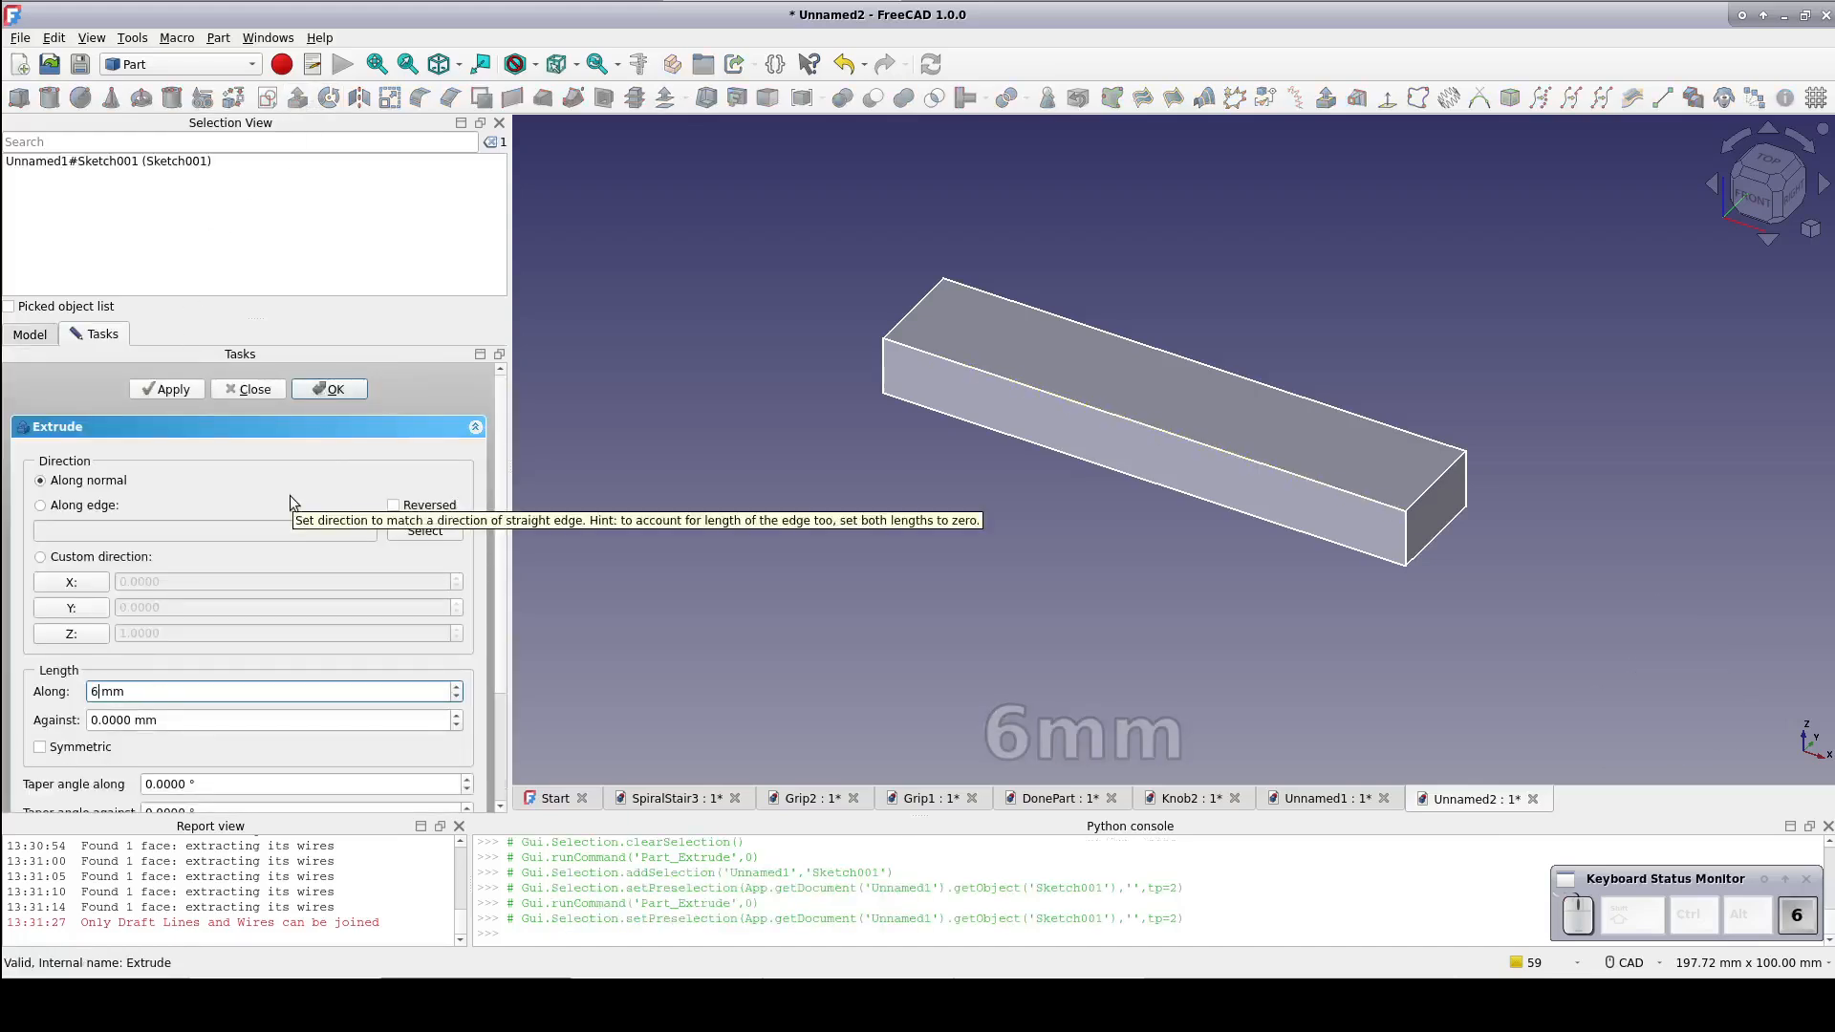
Extrude Sketch001 6 mm and cut it from the bar.
{"action": "left_click", "coordinate": [330, 389]}
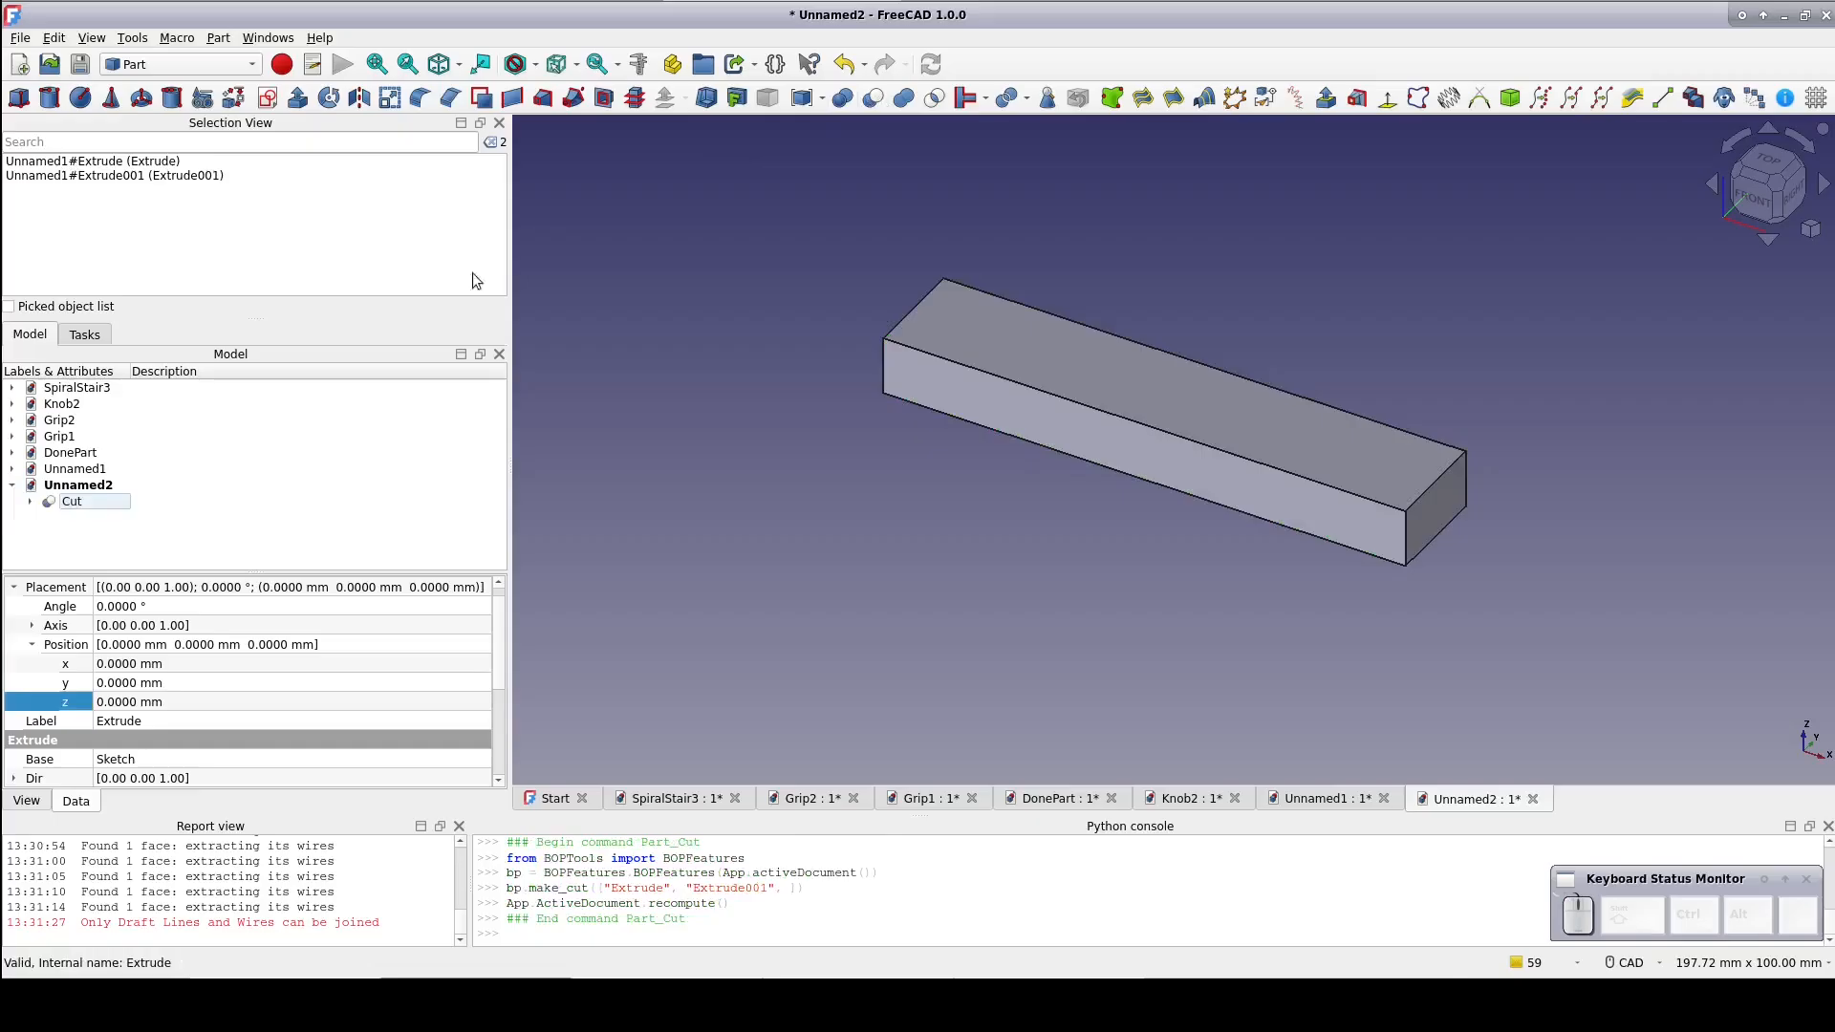
Export the Cut solid as BarB.step.
{"action": "left_click", "coordinate": [19, 38]}
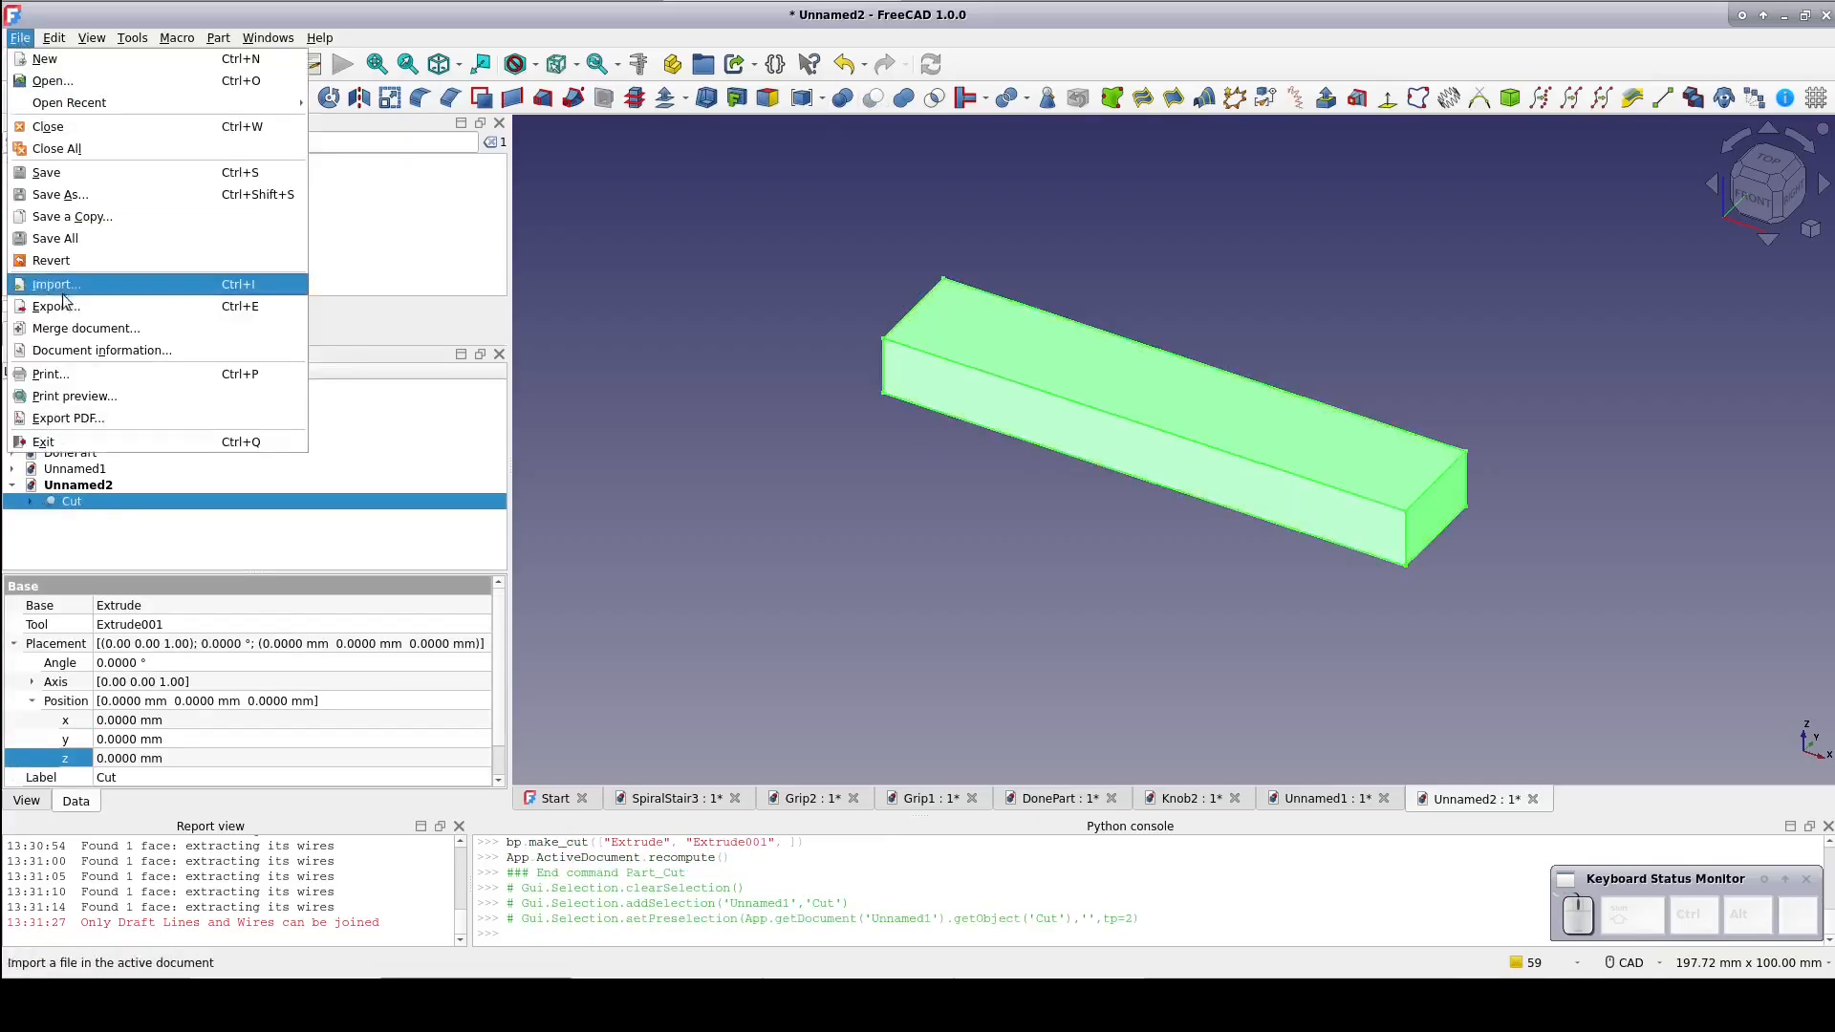
{"action": "left_click", "coordinate": [55, 306]}
{"action": "type", "text": "BarB.step"}
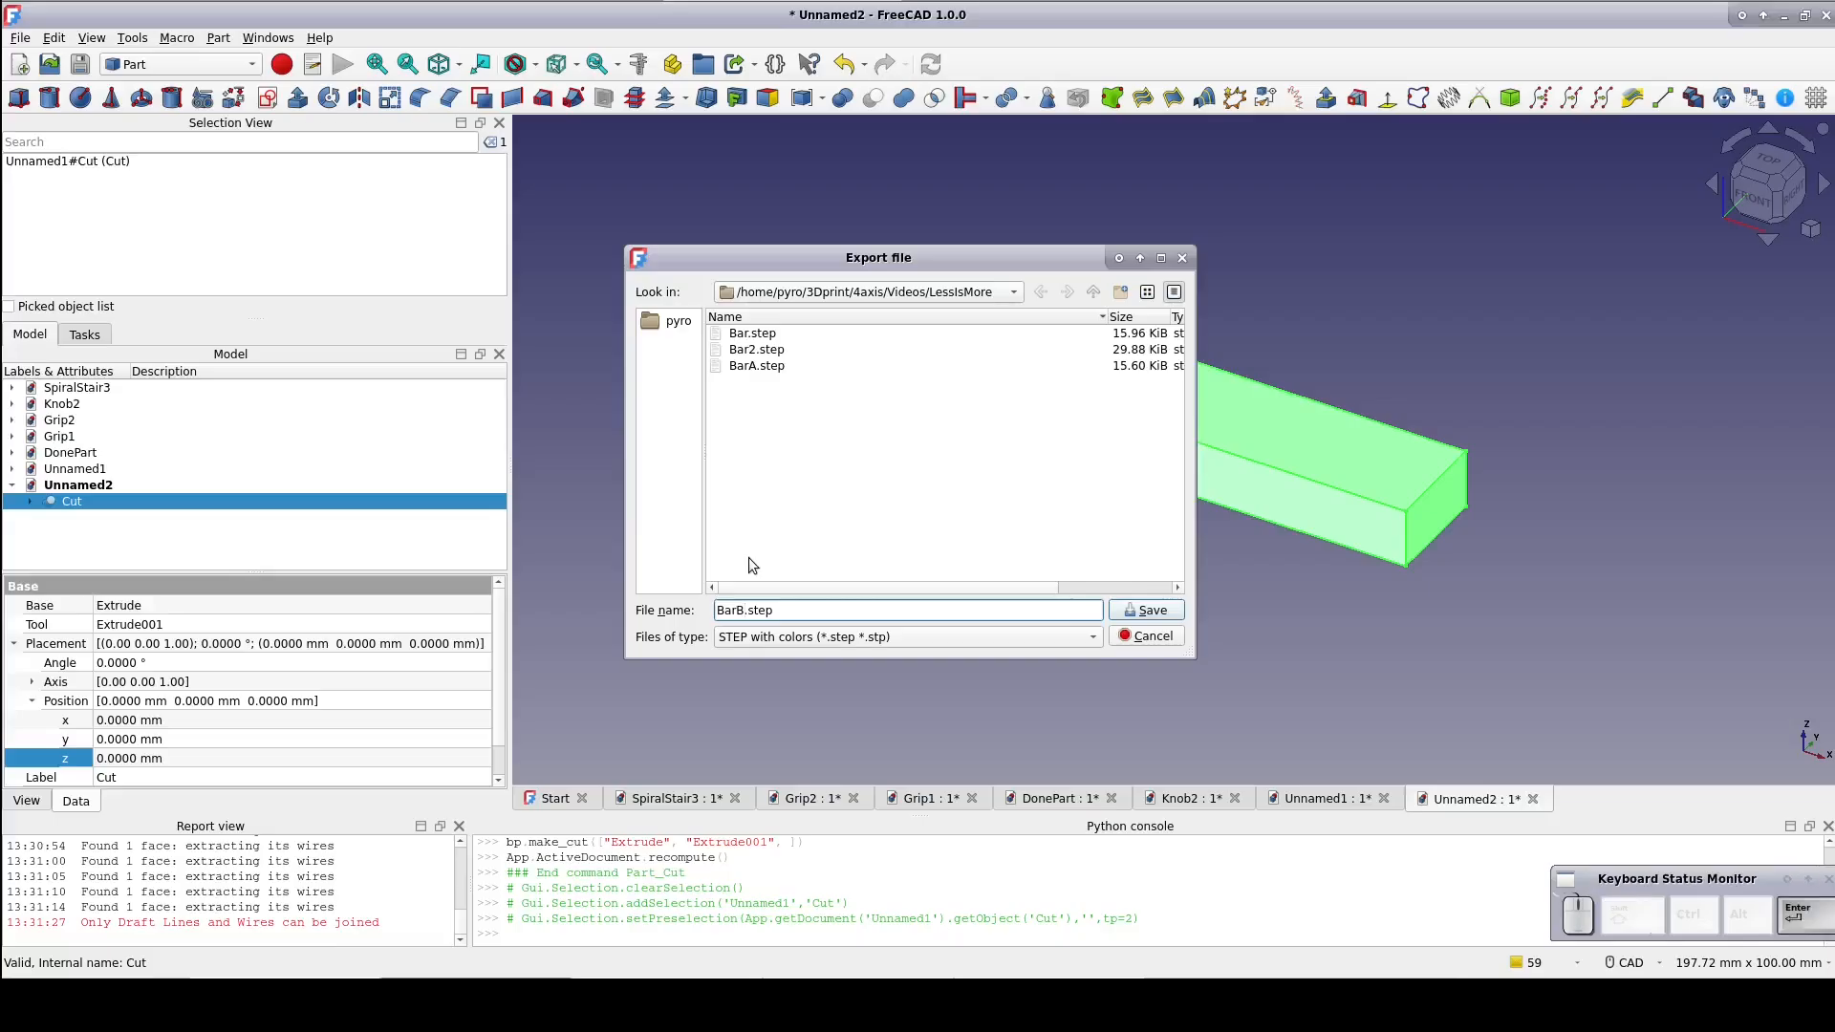
{"action": "left_click", "coordinate": [1143, 610]}
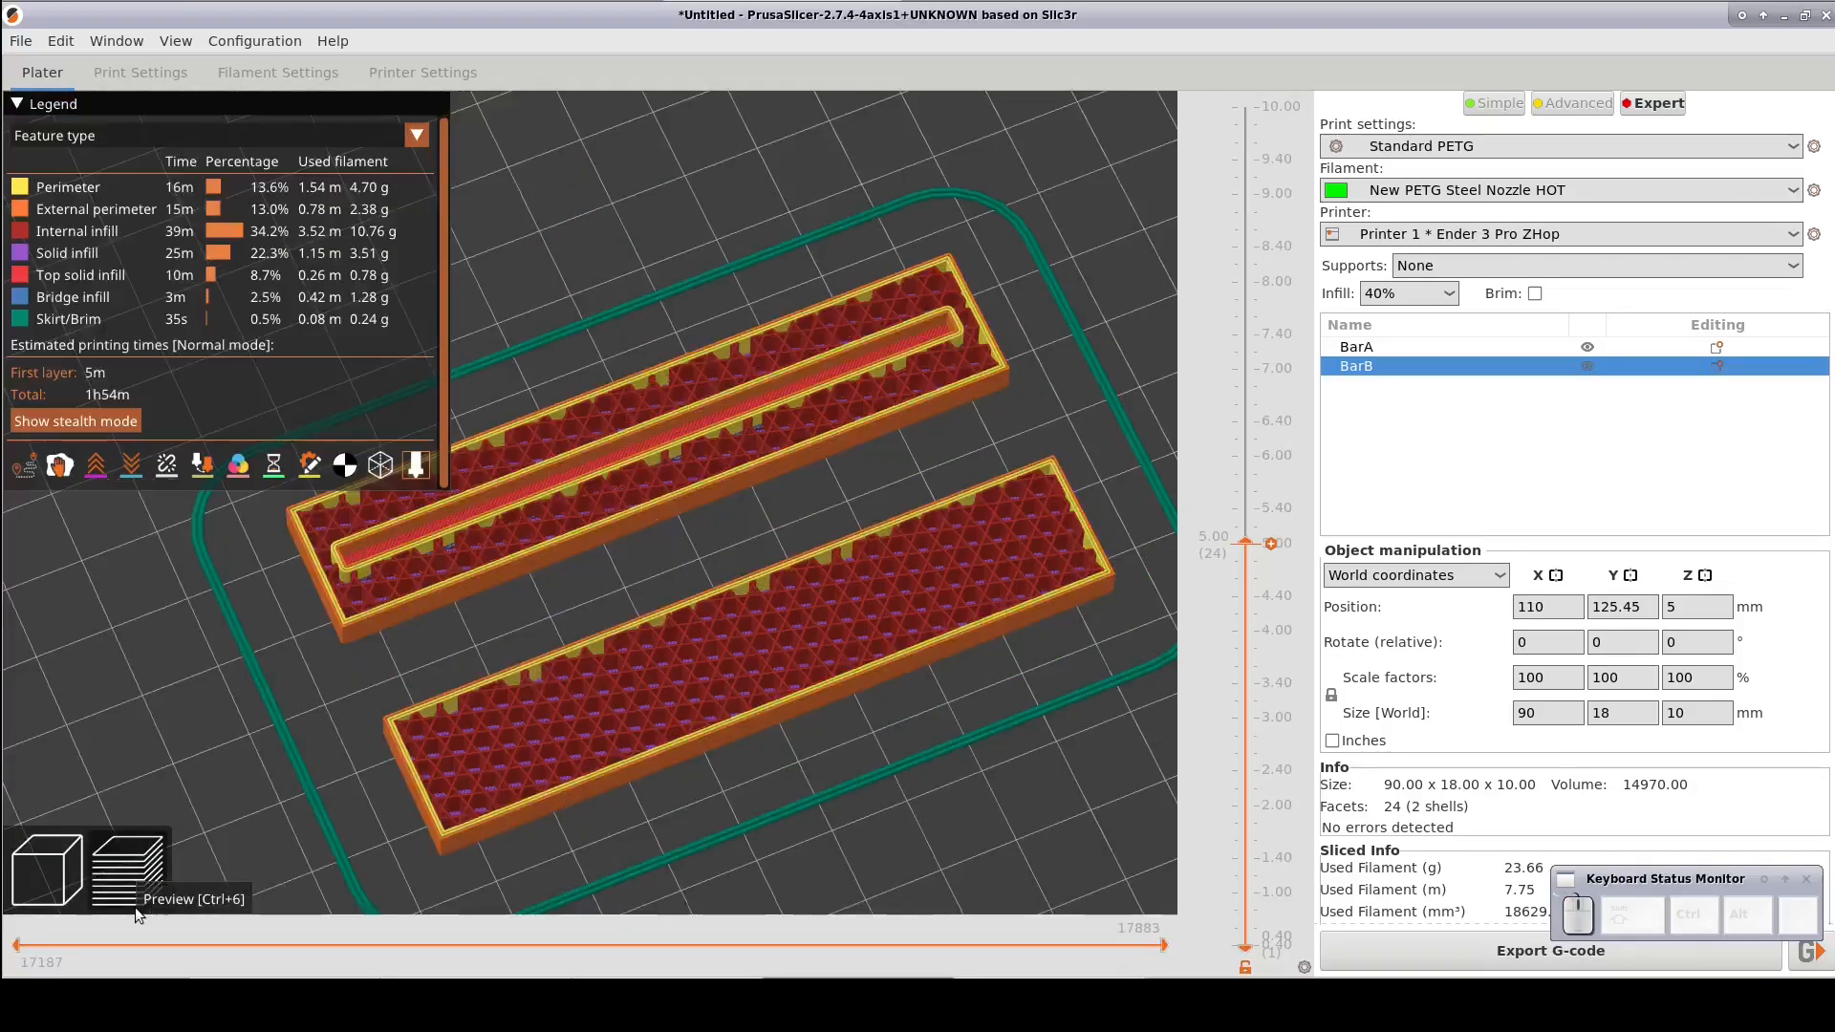
{"action": "mouse_move", "coordinate": [830, 389]}
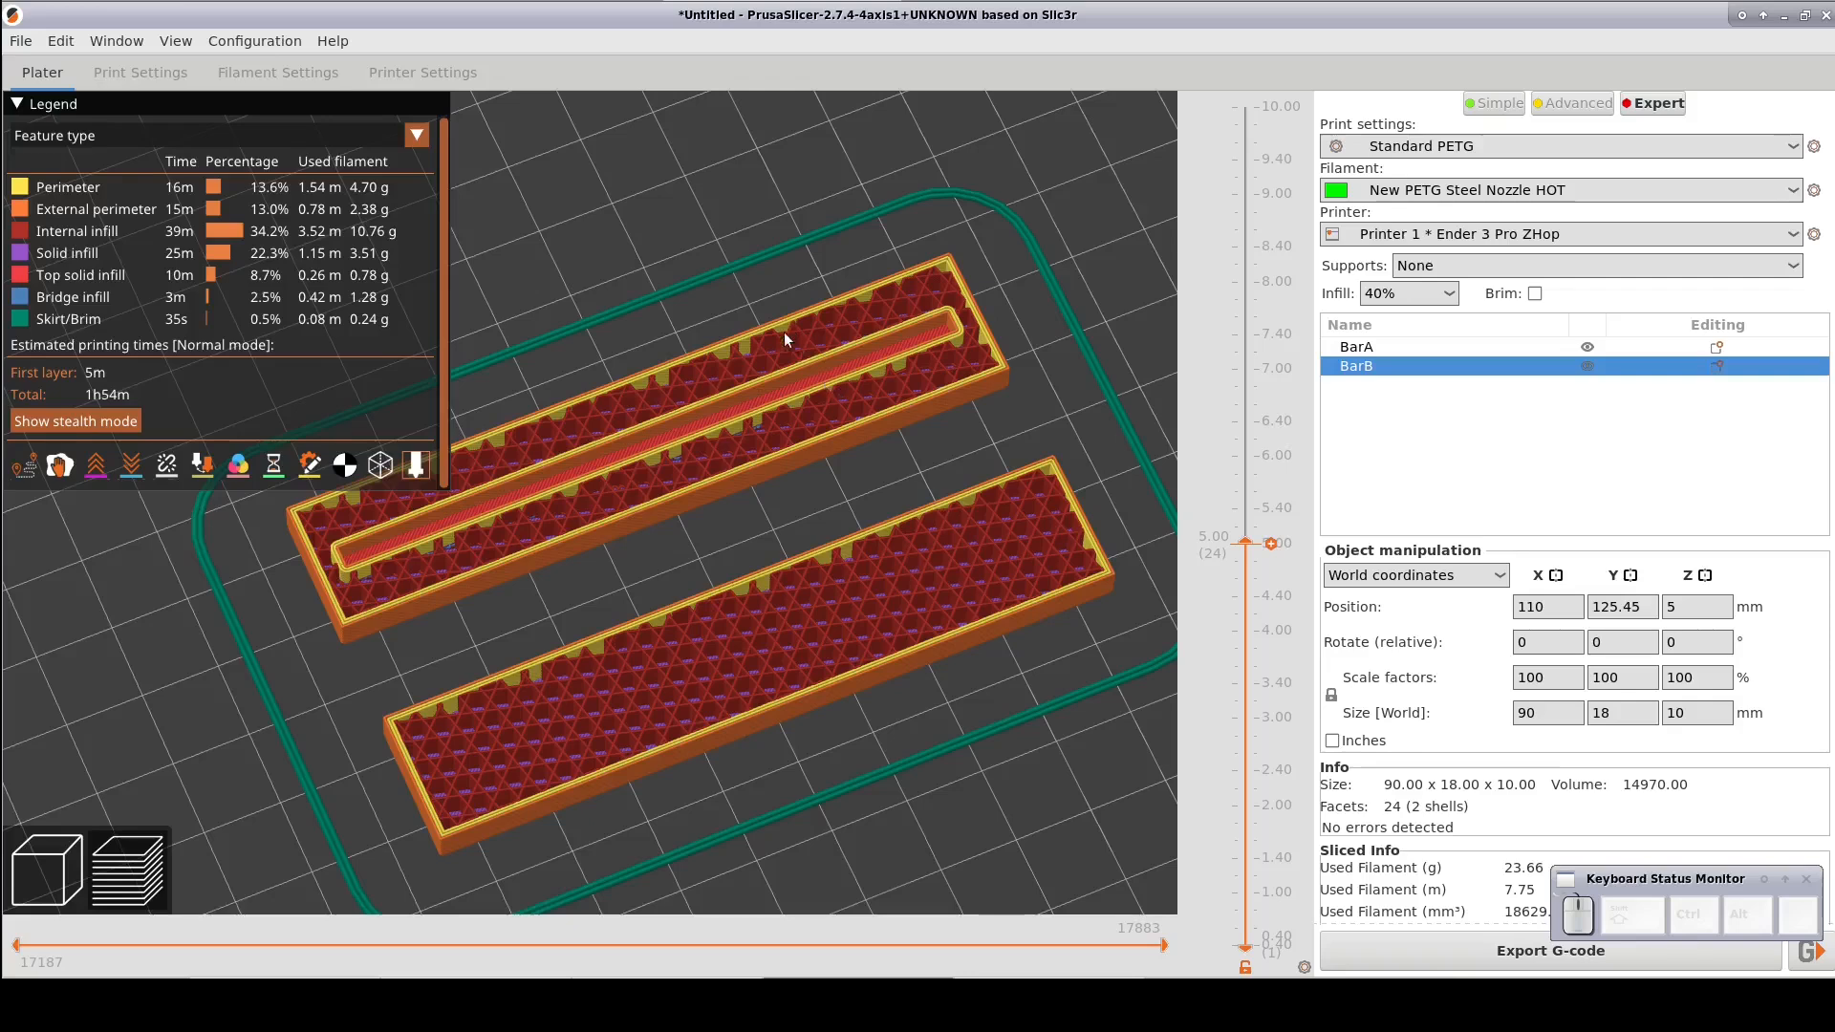
{"action": "mouse_move", "coordinate": [808, 394]}
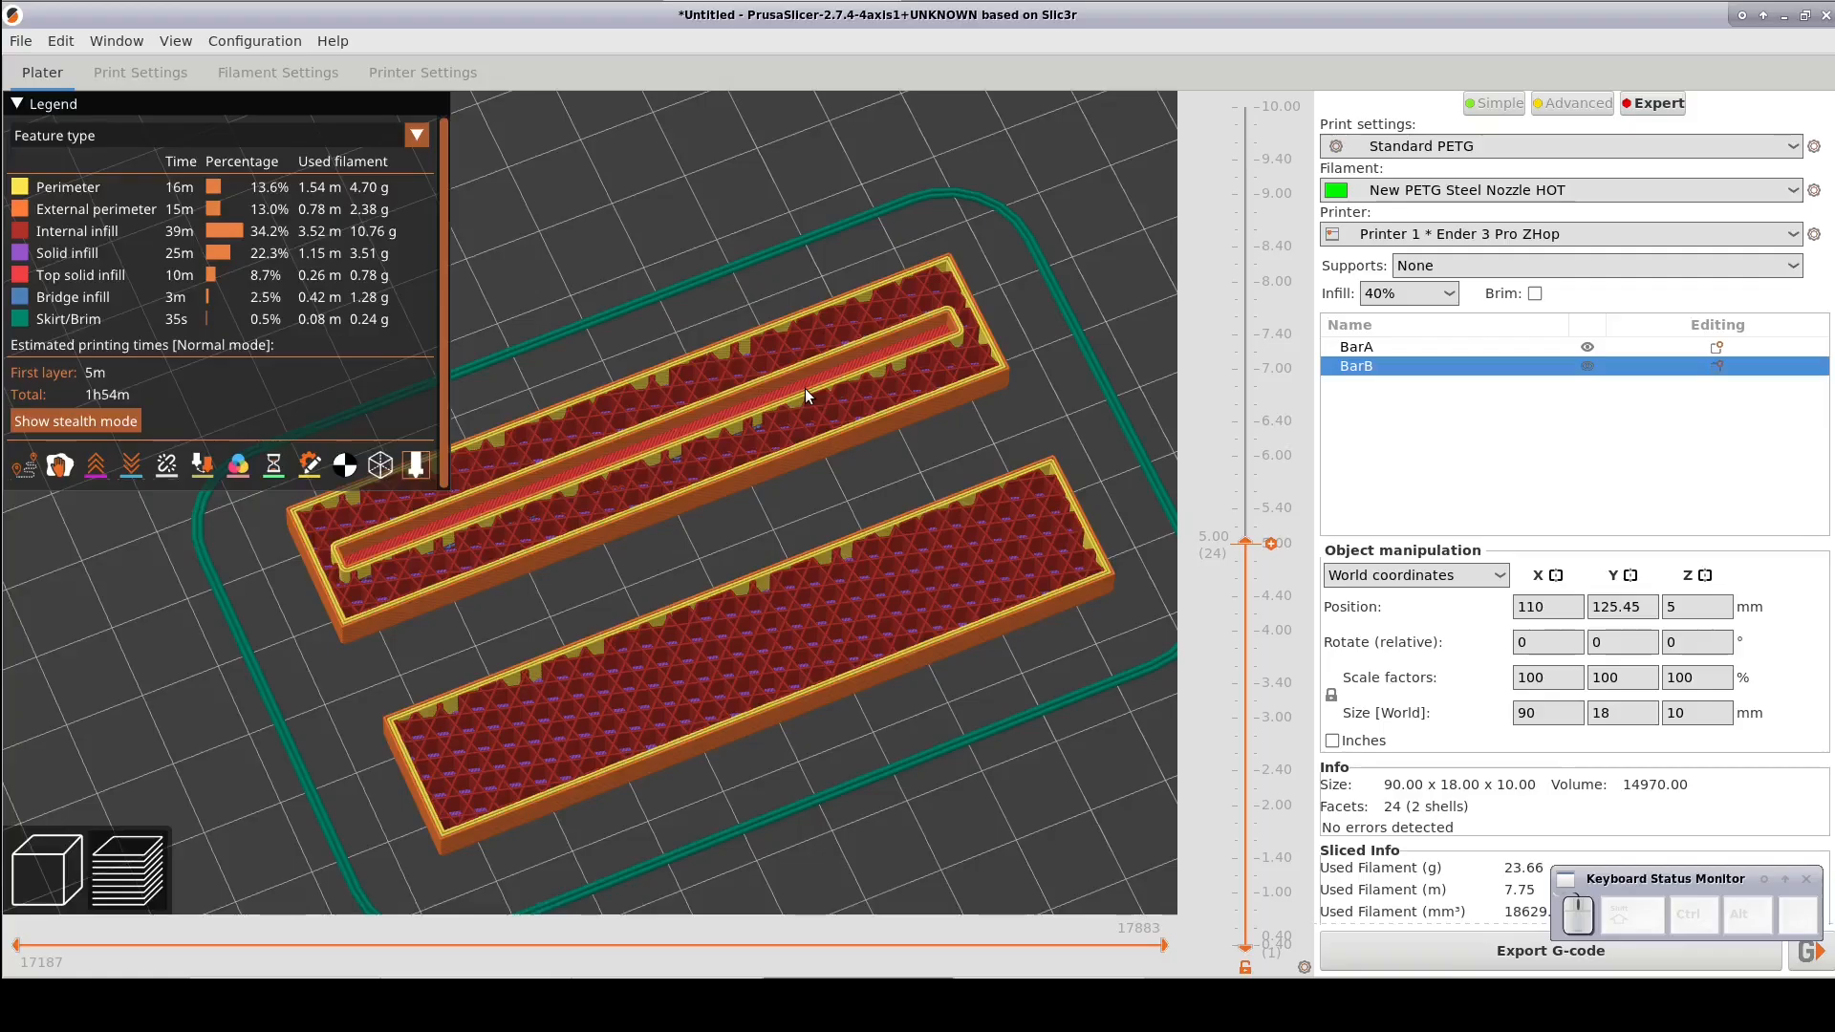
{"action": "mouse_move", "coordinate": [1188, 501]}
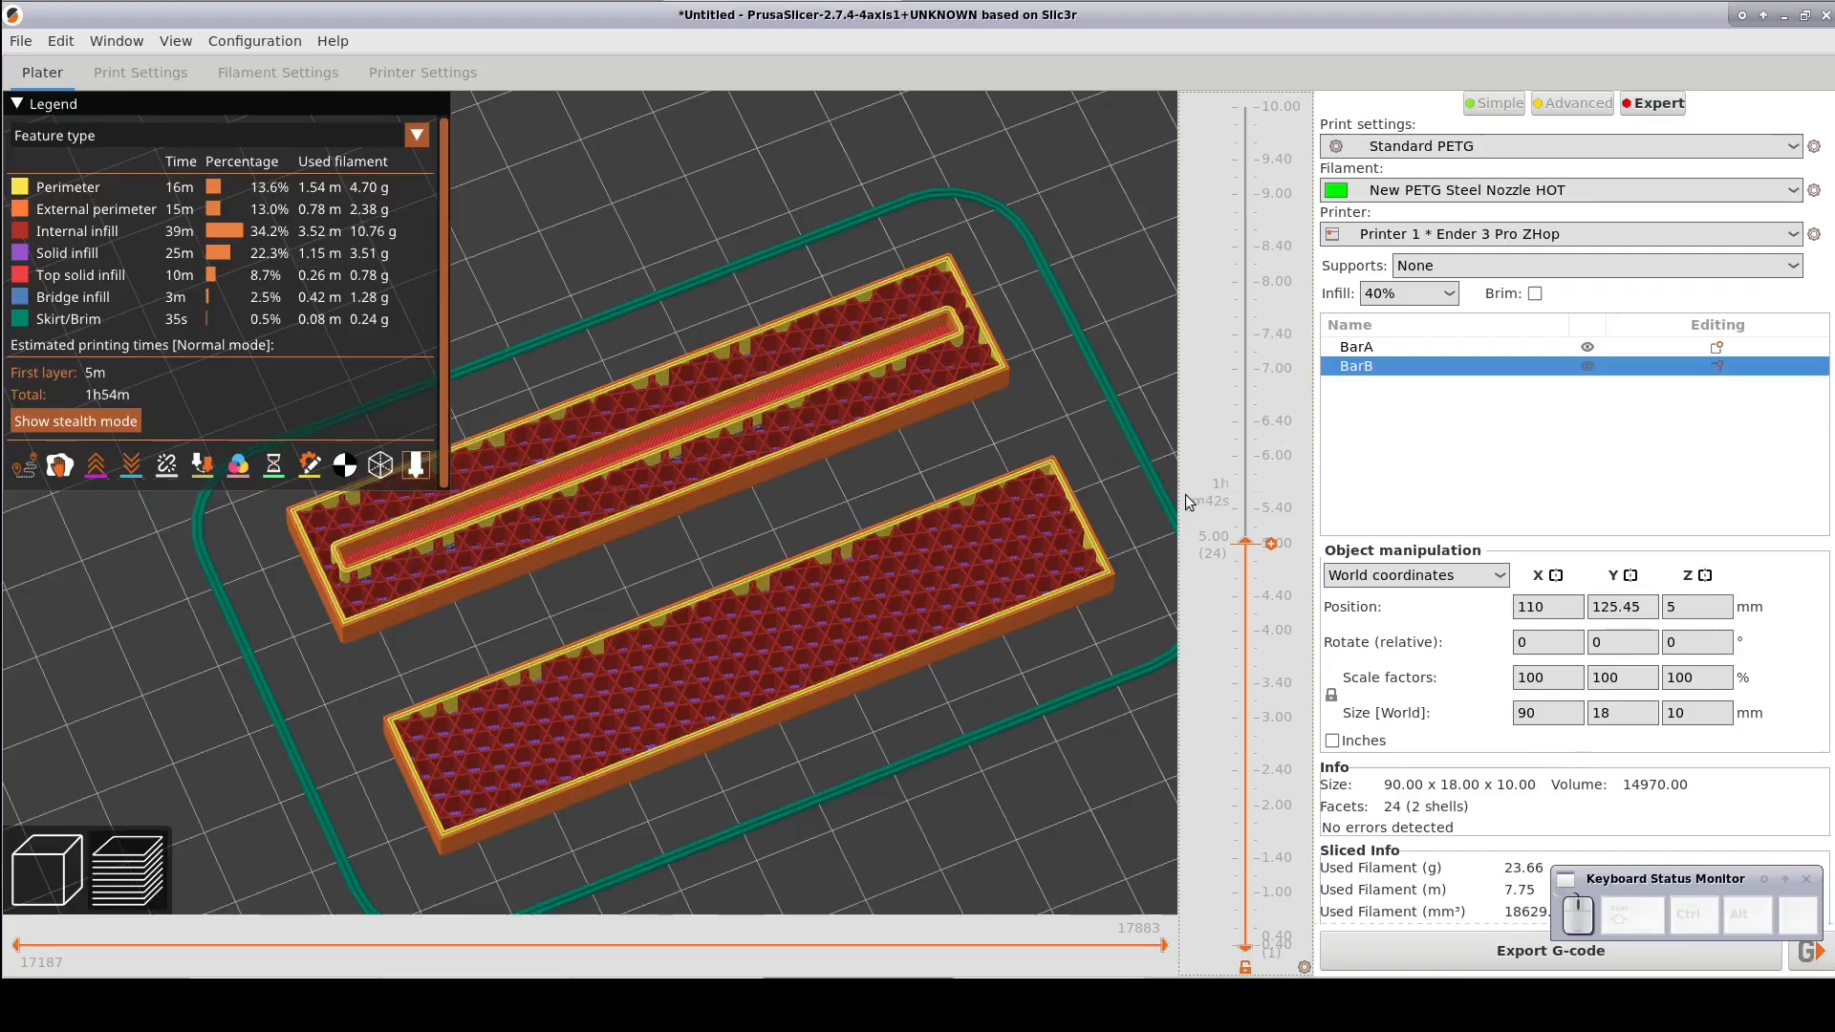